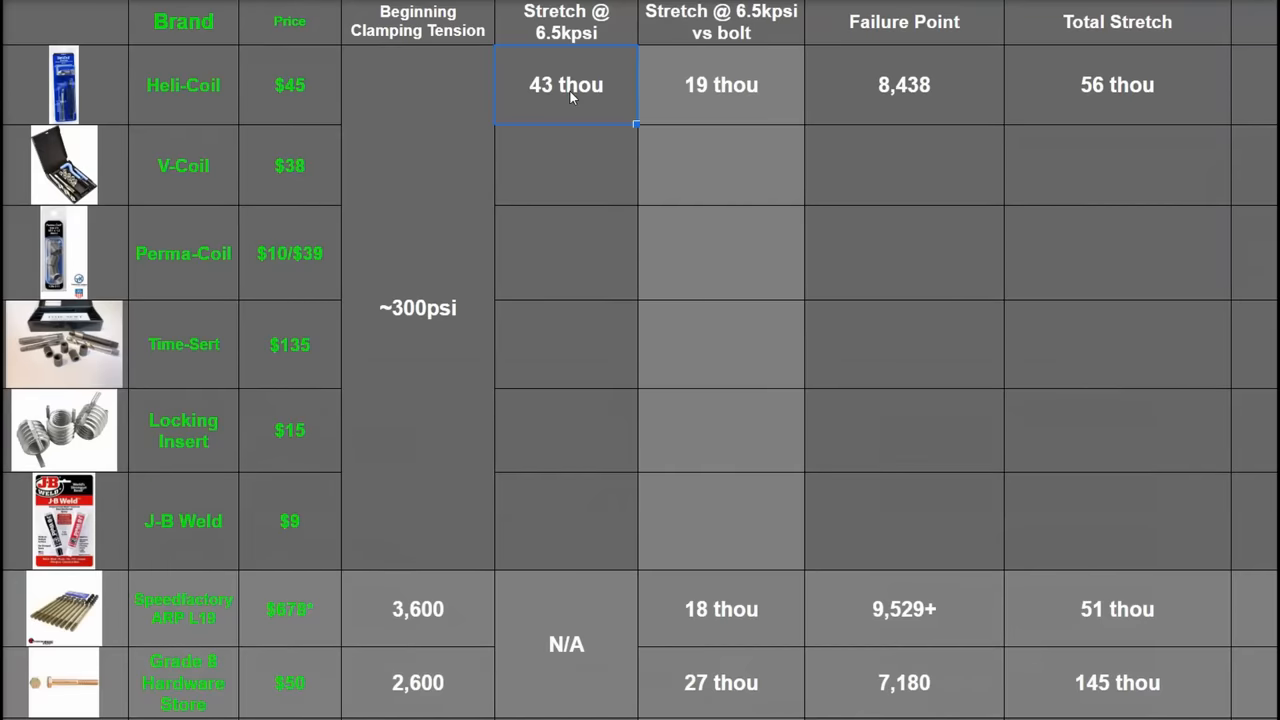
- Compare Heli-Coil's 19 thou stretch and 8,438 failure point against the bolt's 3,600 tension and 18 thou
{"action": "left_click", "coordinate": [418, 308]}
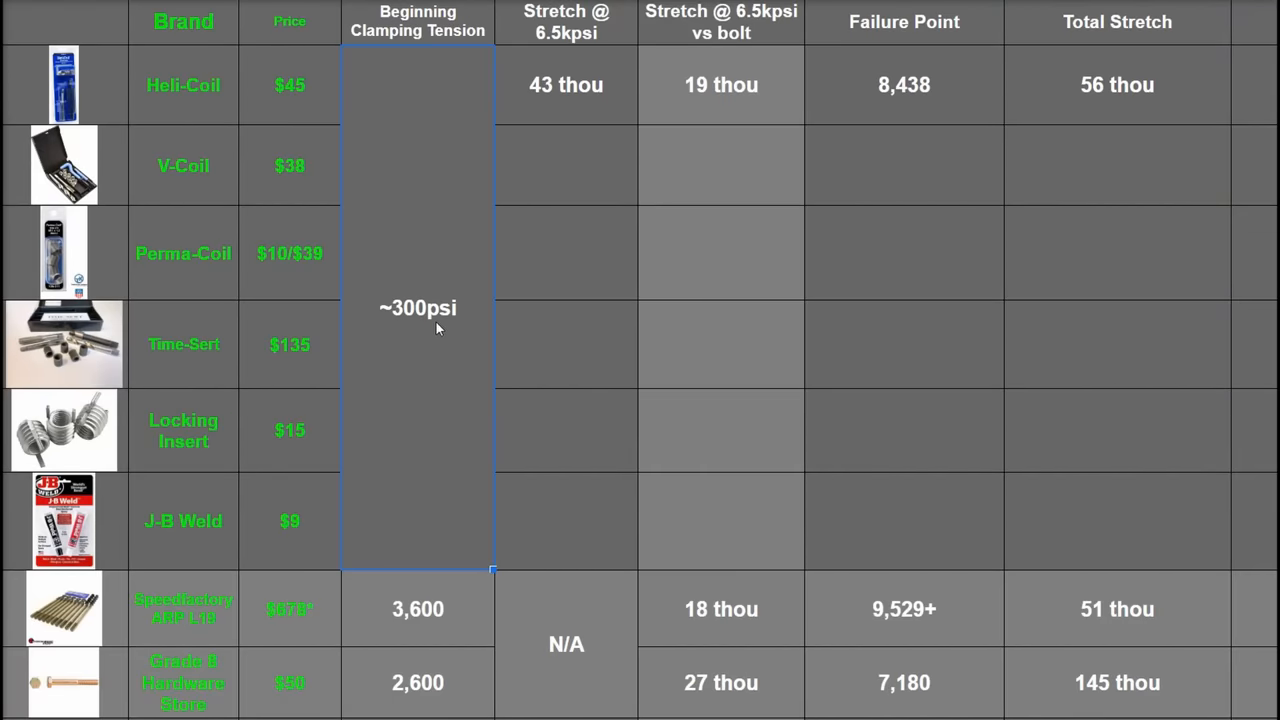
{"action": "left_click", "coordinate": [416, 608]}
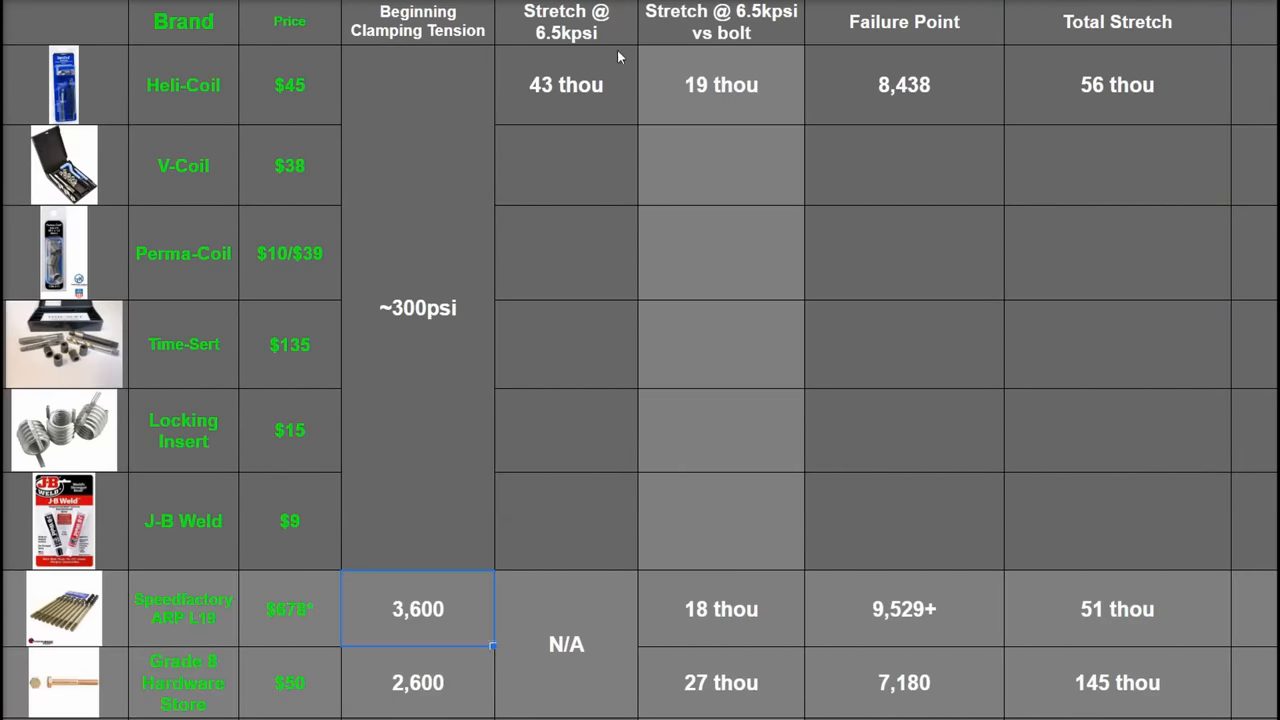
{"action": "left_click", "coordinate": [566, 22]}
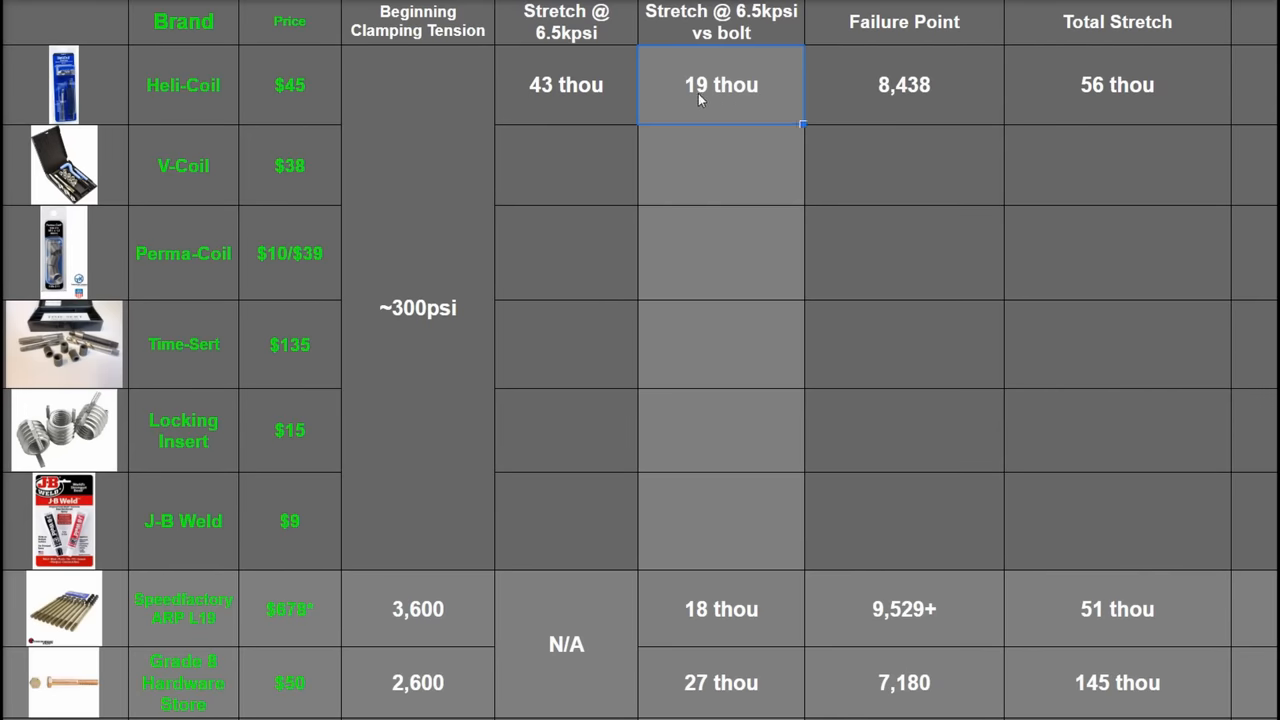
{"action": "left_click", "coordinate": [720, 608]}
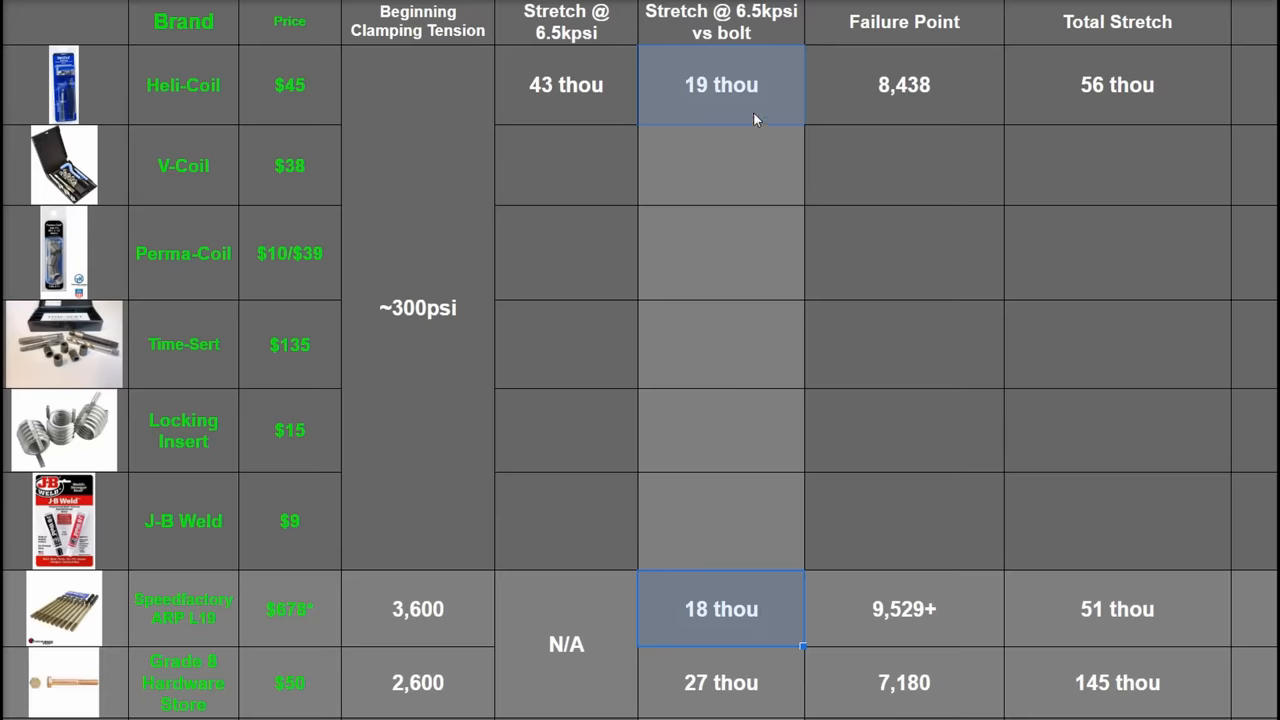
{"action": "left_click", "coordinate": [720, 608]}
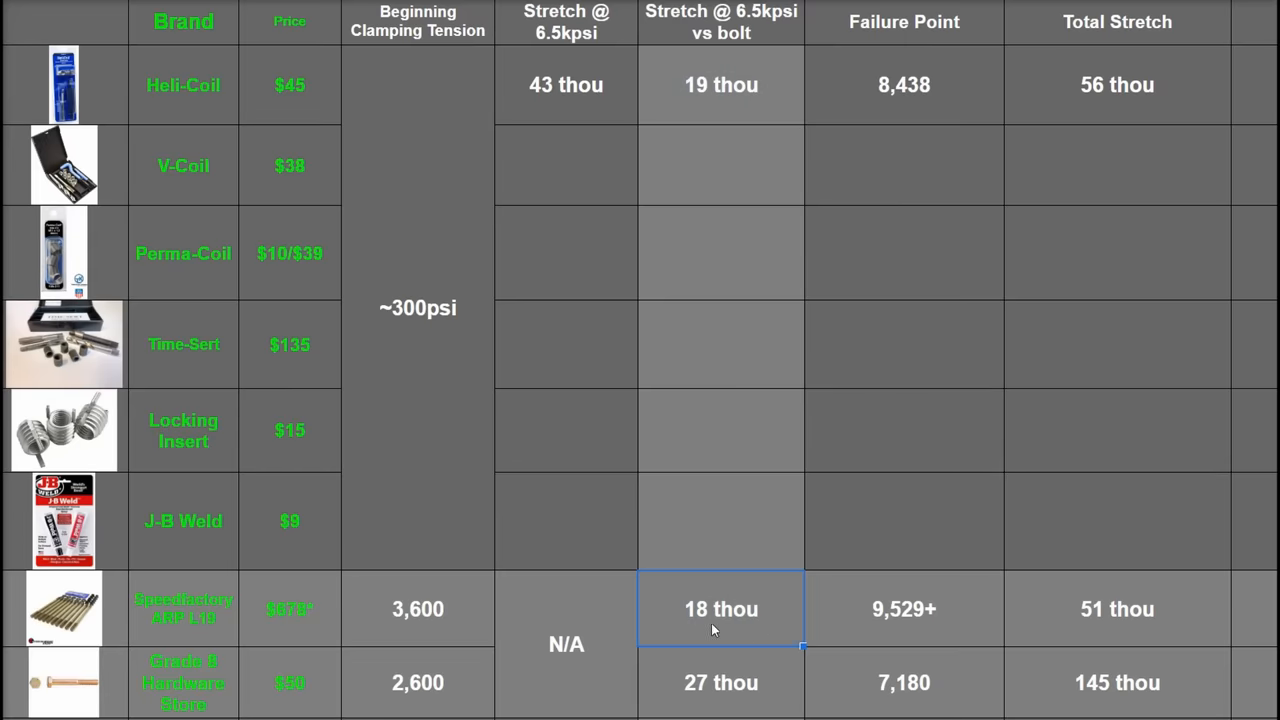
{"action": "mouse_move", "coordinate": [752, 624]}
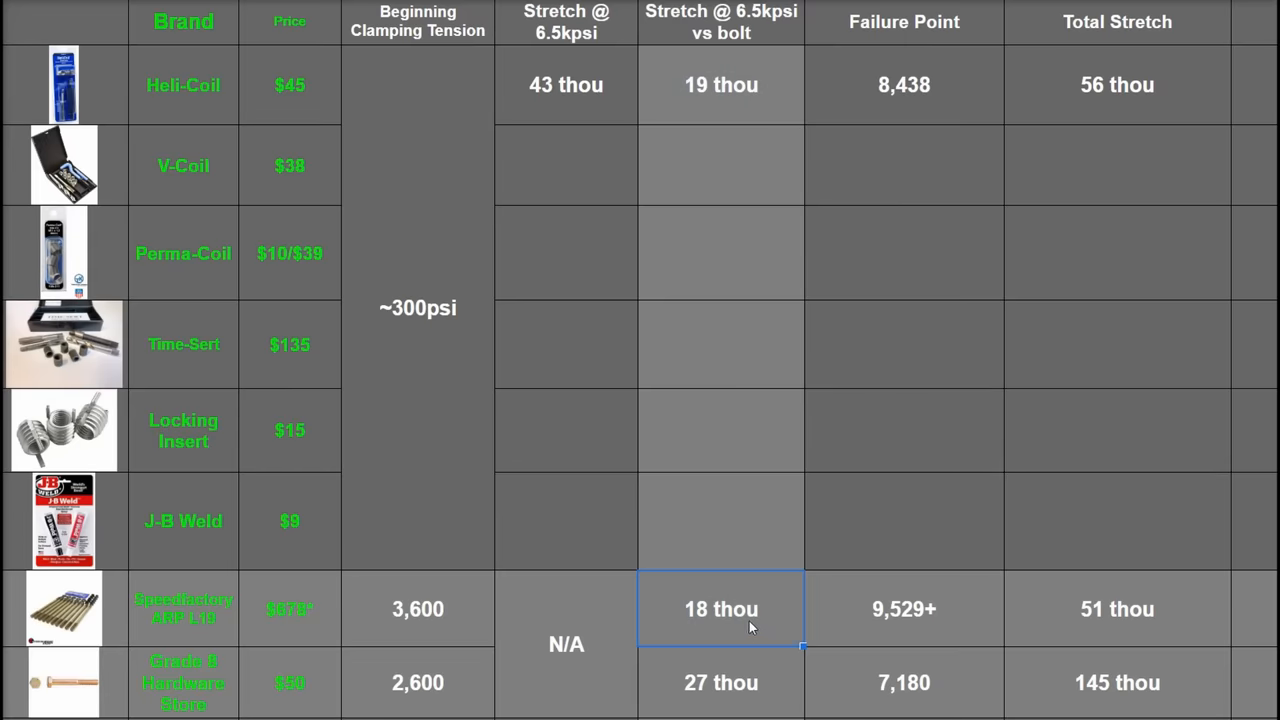
{"action": "left_click", "coordinate": [904, 608]}
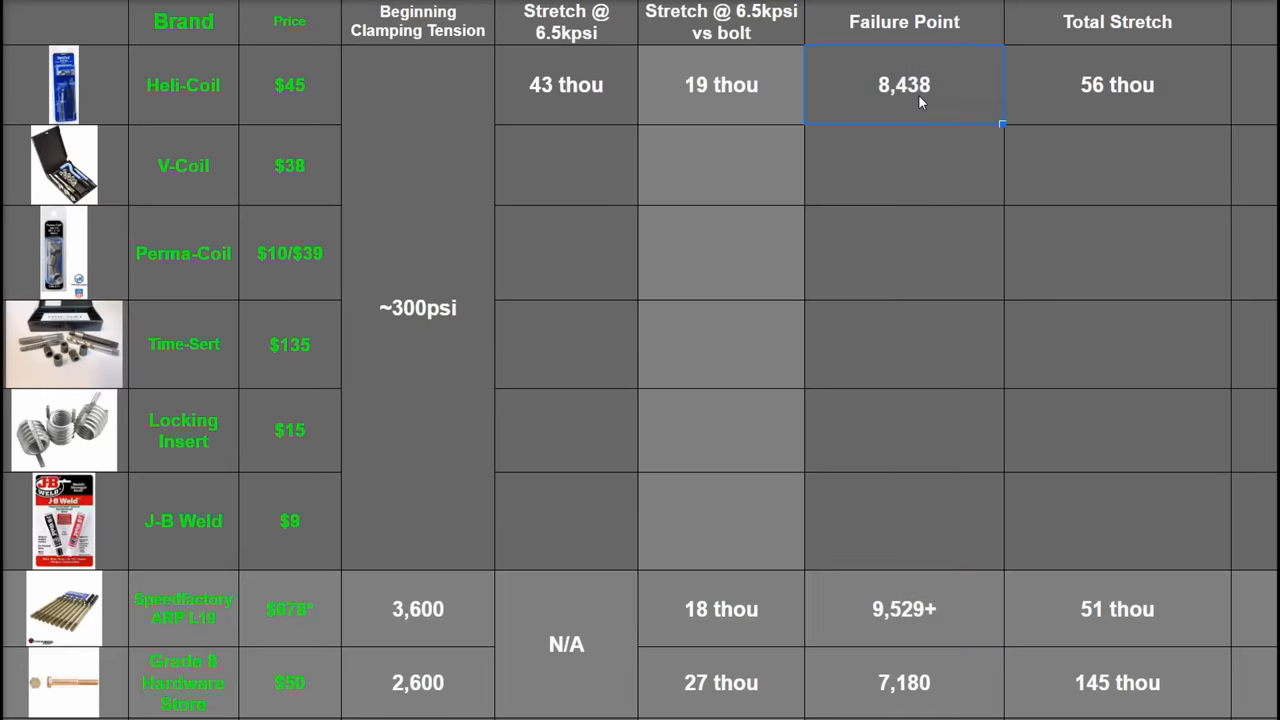
{"action": "mouse_move", "coordinate": [924, 604]}
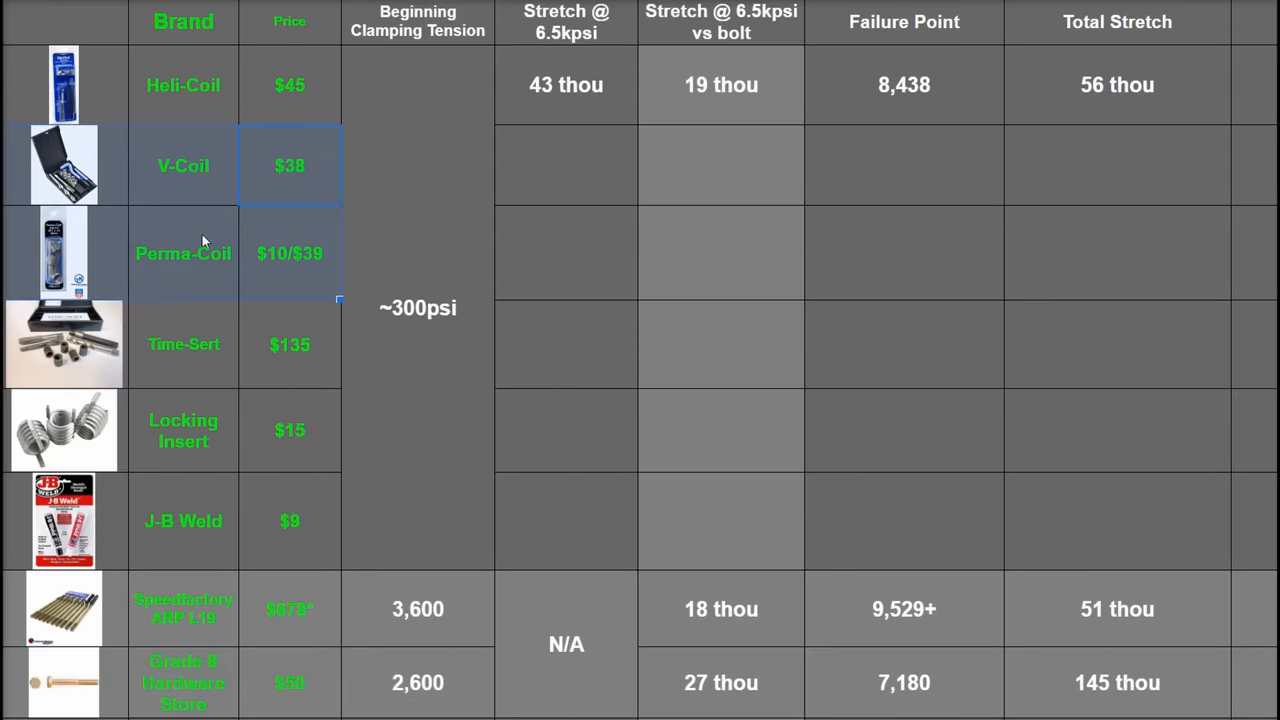
- Review the V-Coil row, then scroll the metric drill chart down to the M11 x 1.5 row
{"action": "left_click", "coordinate": [184, 164]}
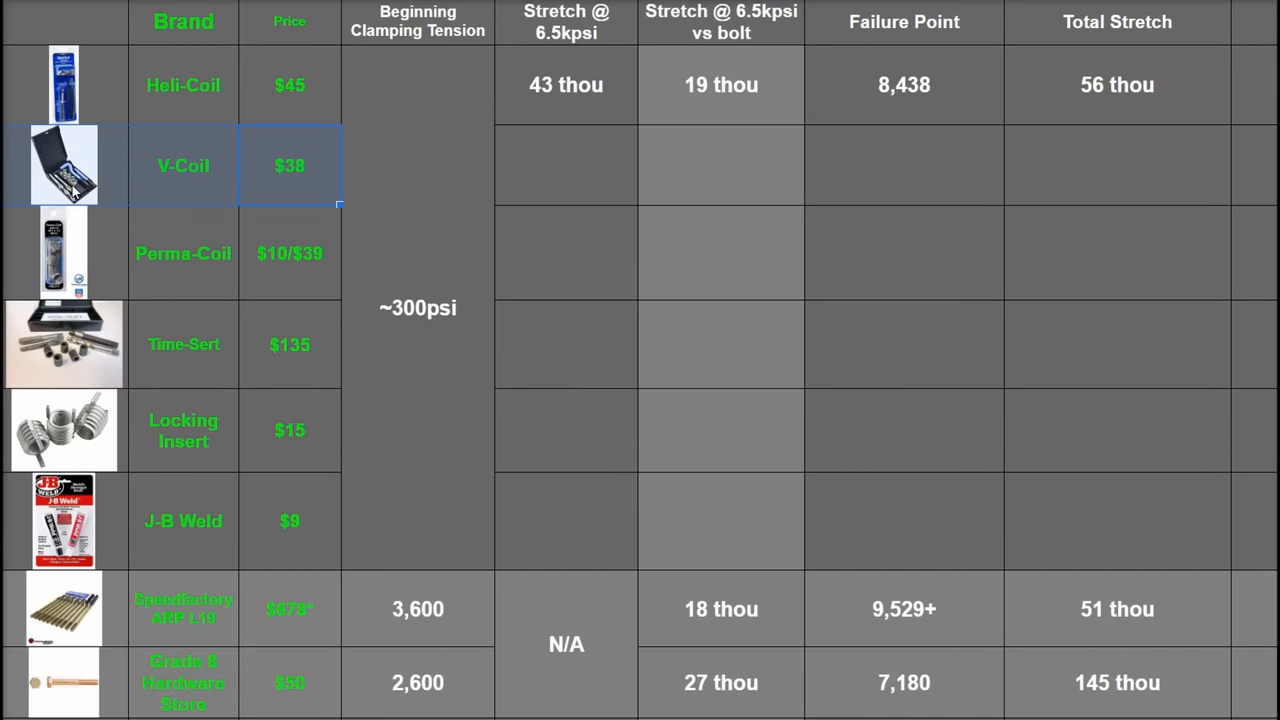
{"action": "mouse_move", "coordinate": [724, 176]}
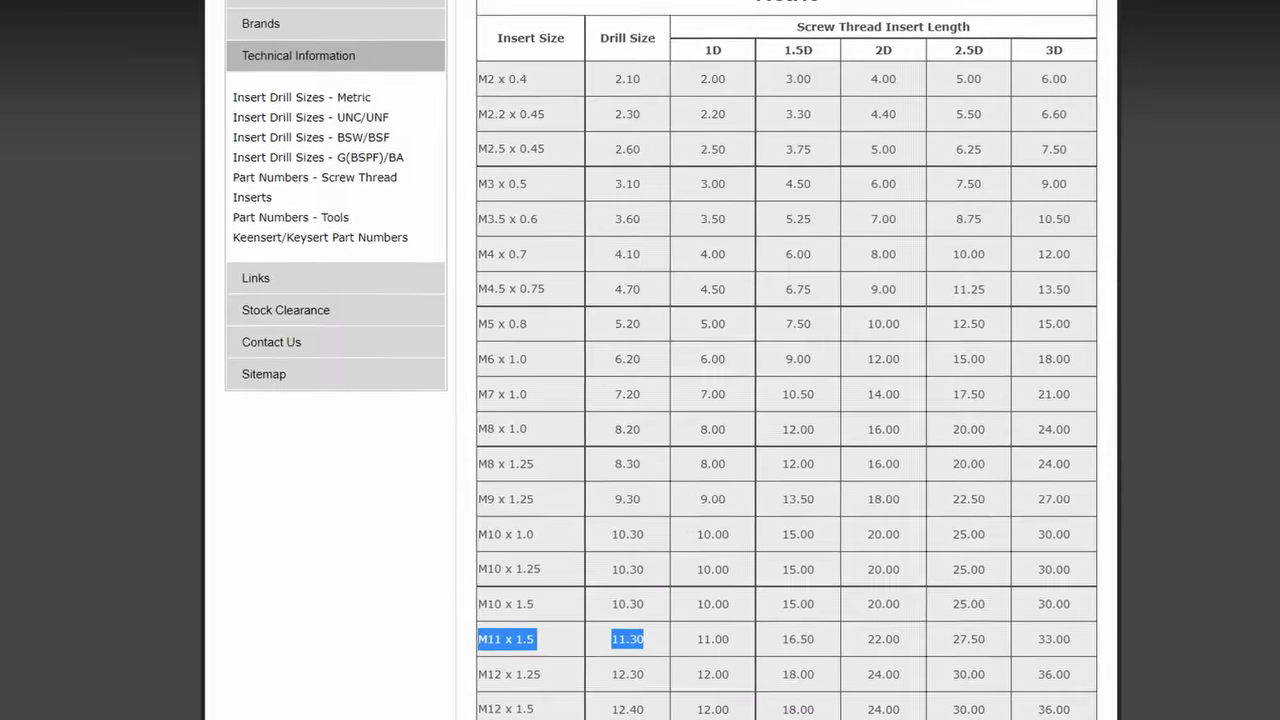
{"action": "scroll", "scroll_direction": "down", "scroll_amount": 3}
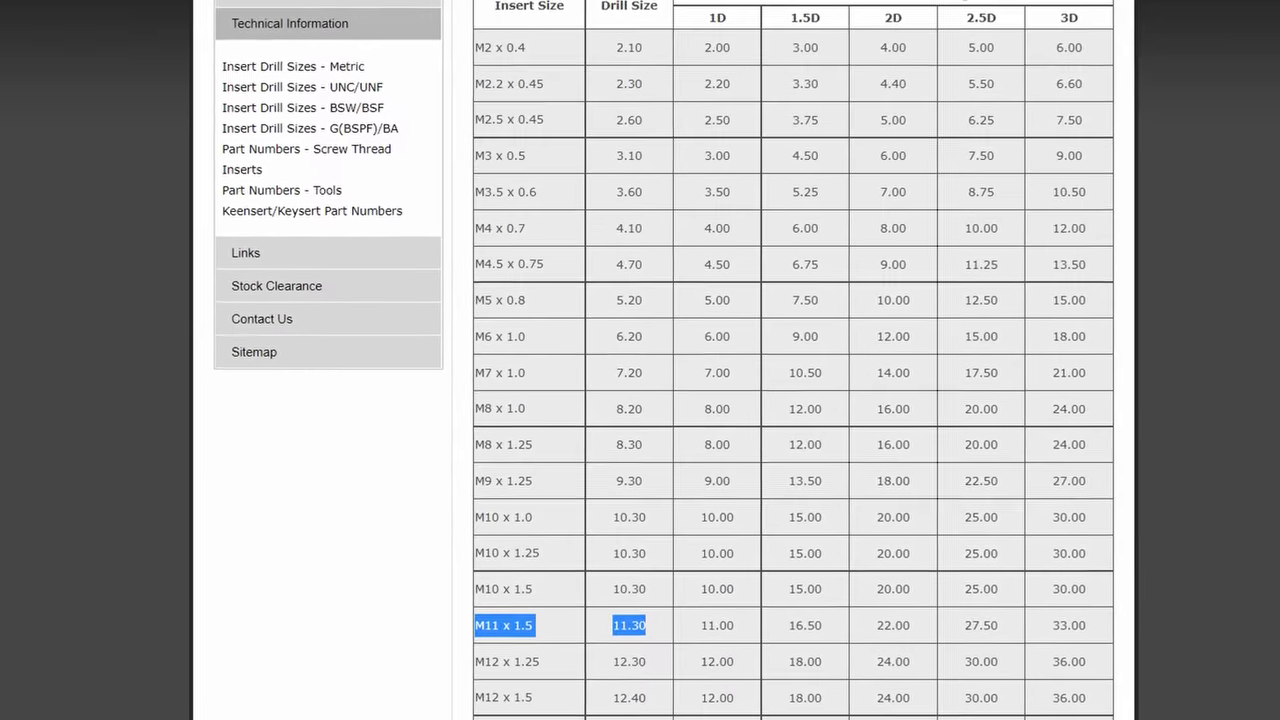
{"action": "scroll", "scroll_direction": "down", "scroll_amount": 3}
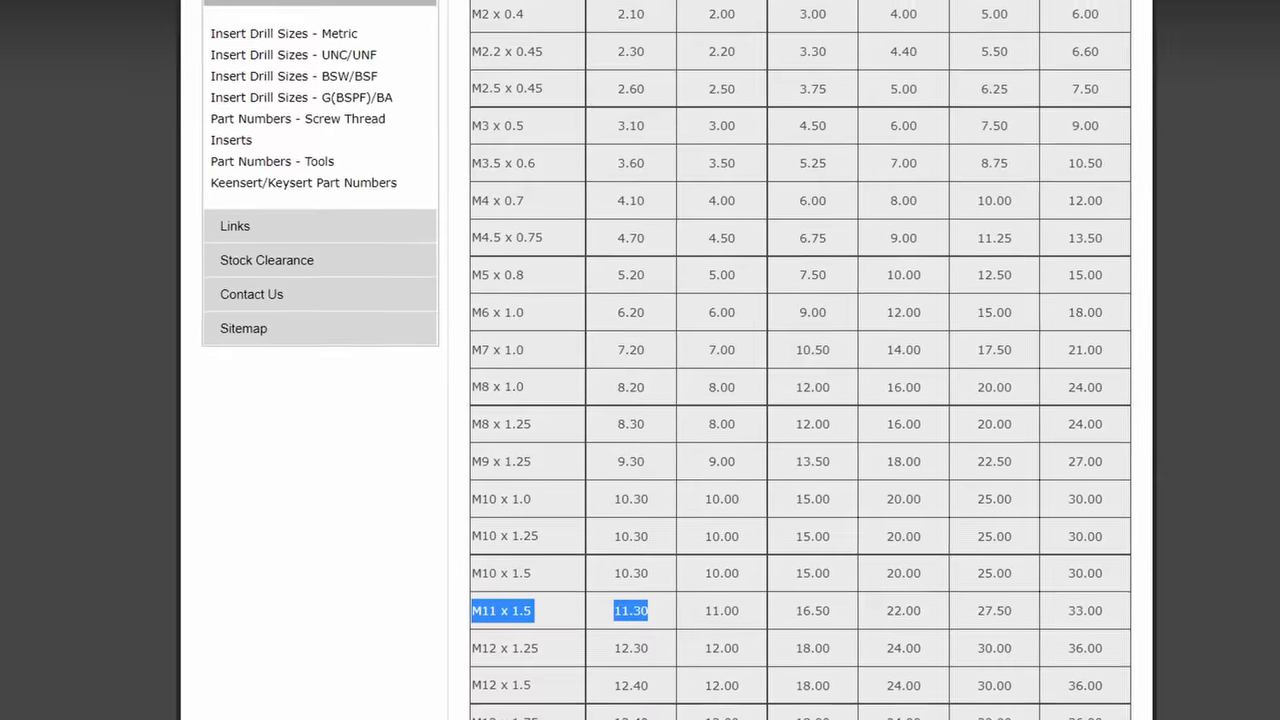
{"action": "scroll", "scroll_direction": "down", "scroll_amount": 3}
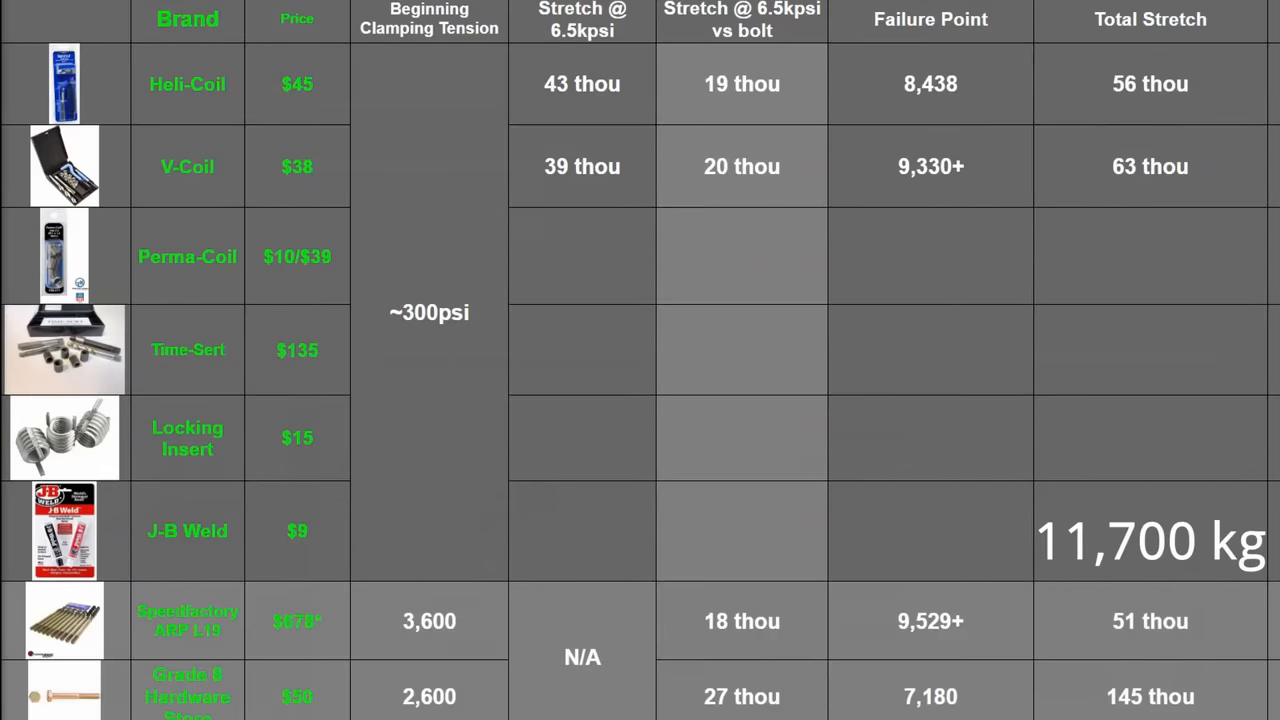
{"action": "left_click", "coordinate": [928, 166]}
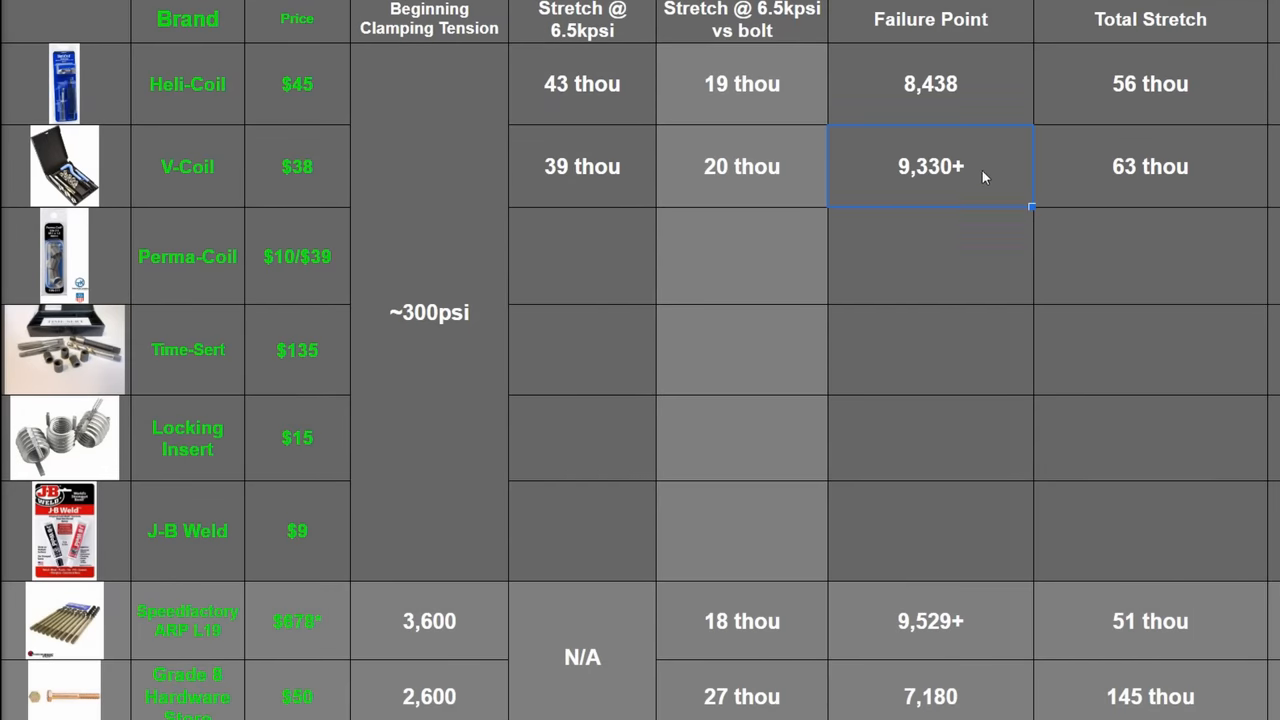
{"action": "mouse_move", "coordinate": [968, 184]}
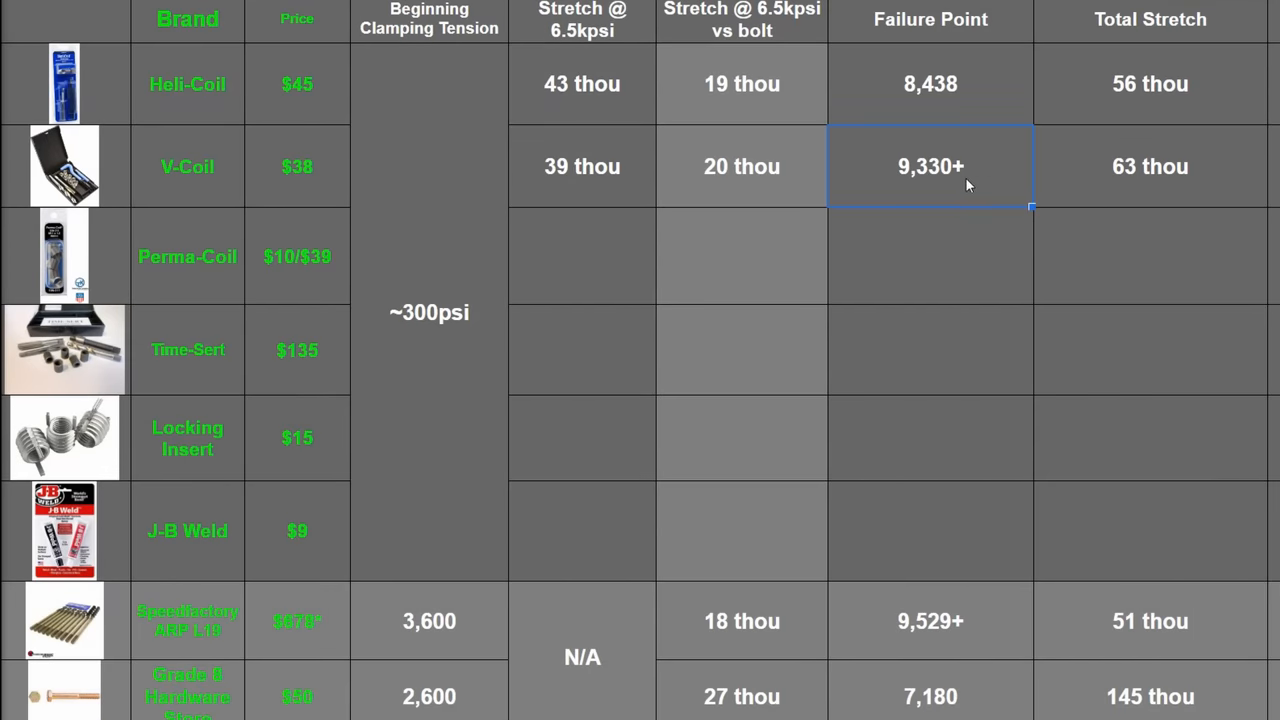
{"action": "mouse_move", "coordinate": [976, 628]}
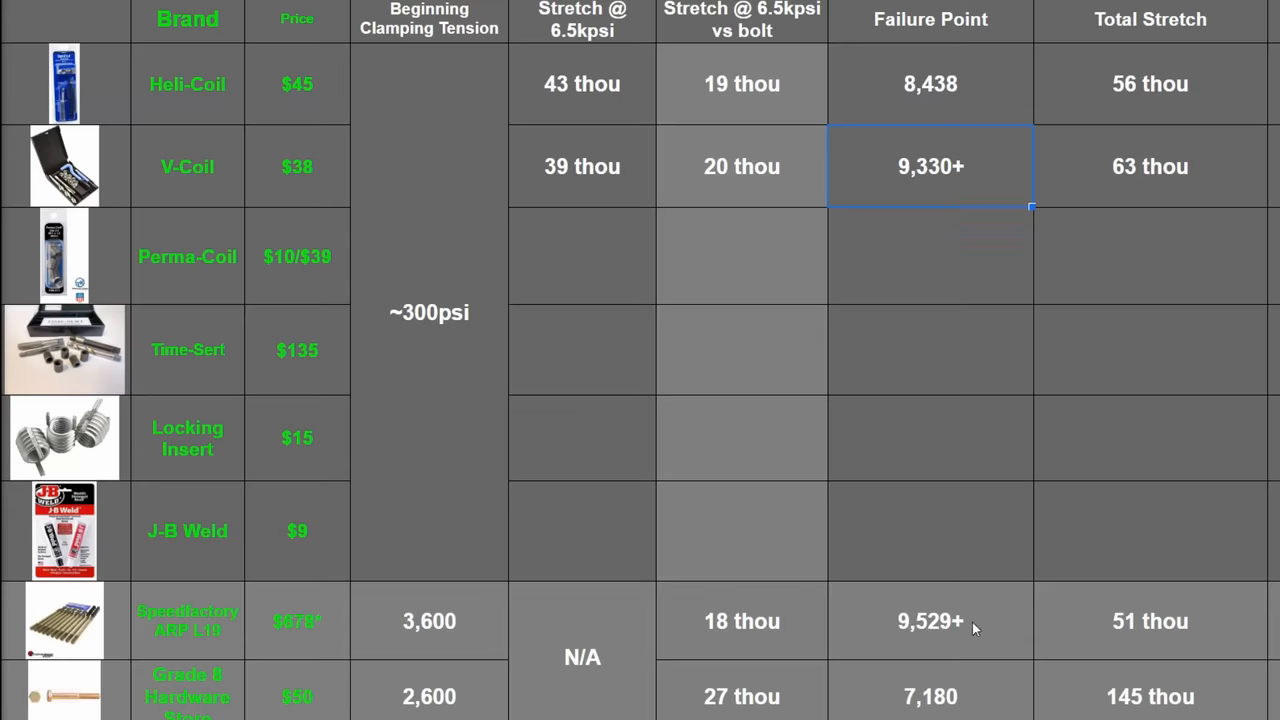
{"action": "left_click", "coordinate": [930, 620]}
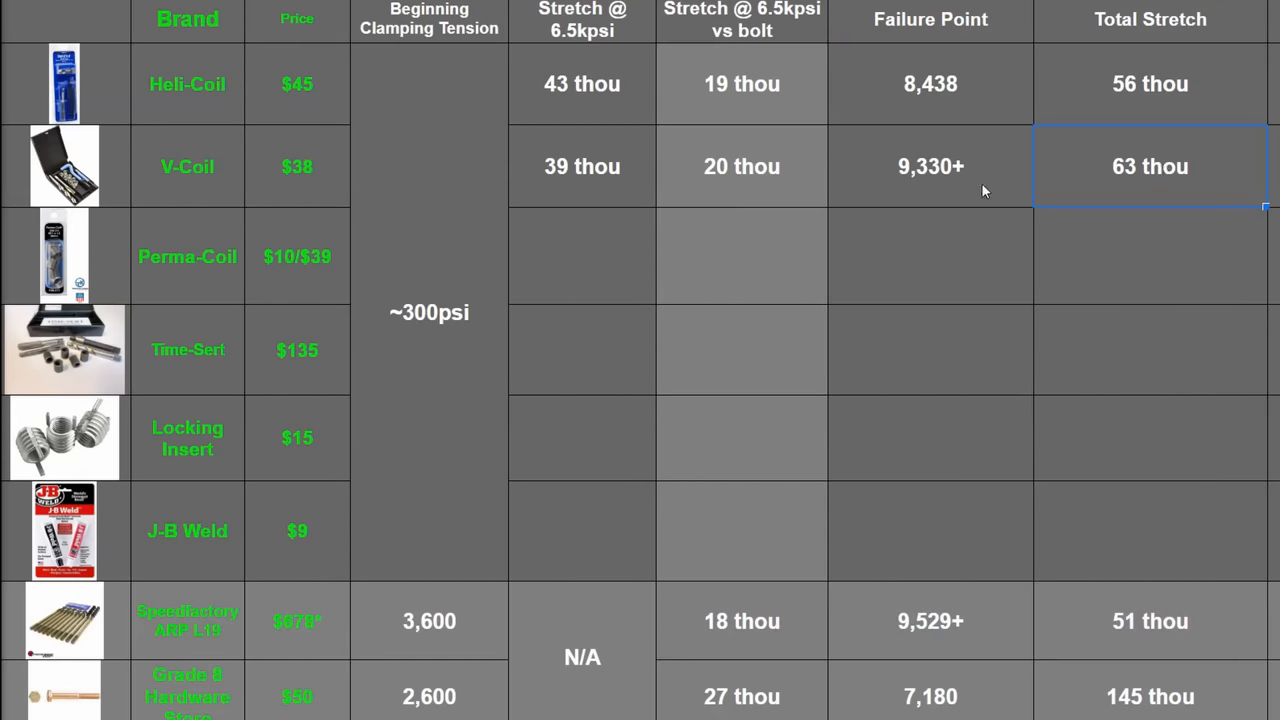
{"action": "left_click", "coordinate": [930, 166]}
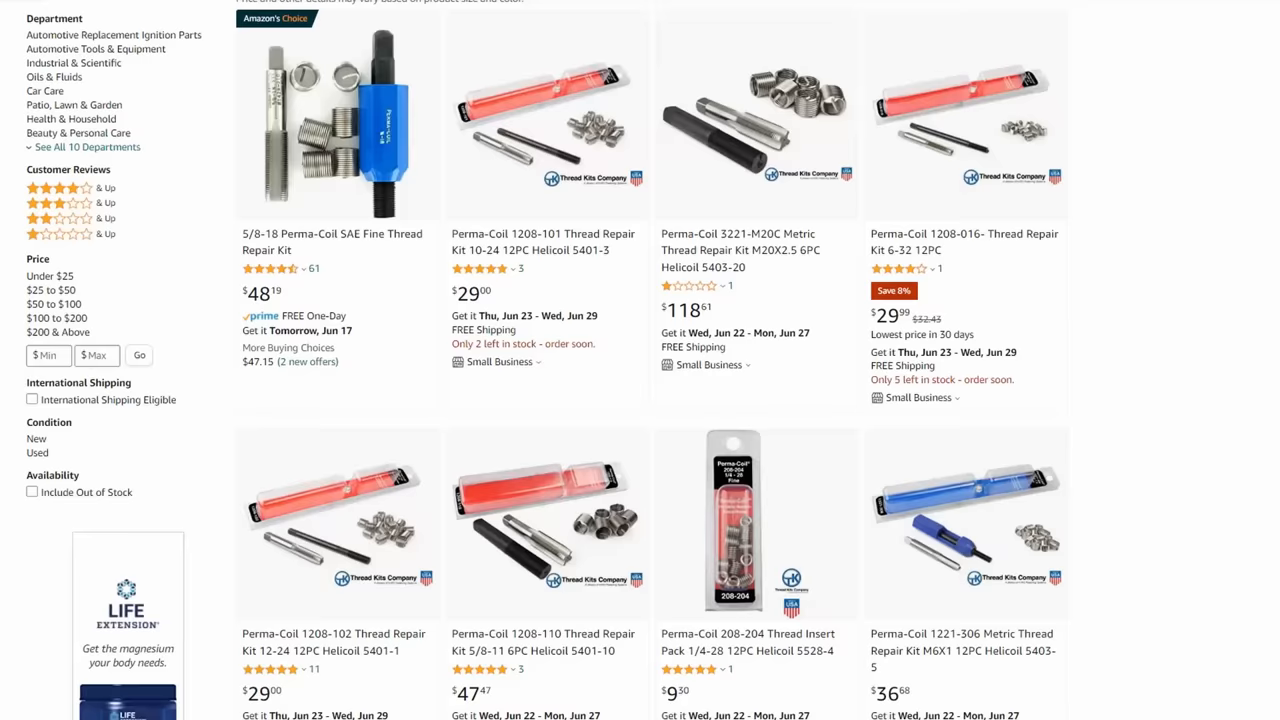
{"action": "scroll", "scroll_direction": "down", "scroll_amount": 3}
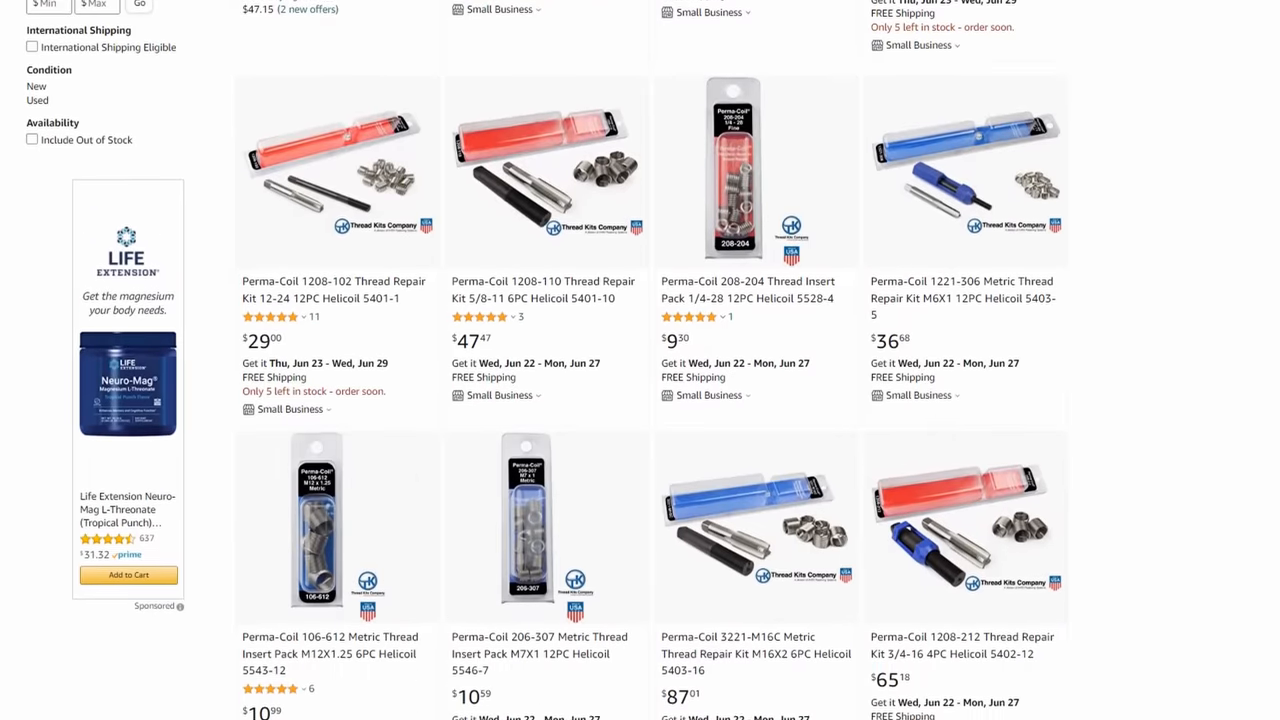
{"action": "scroll", "scroll_direction": "down", "scroll_amount": 3}
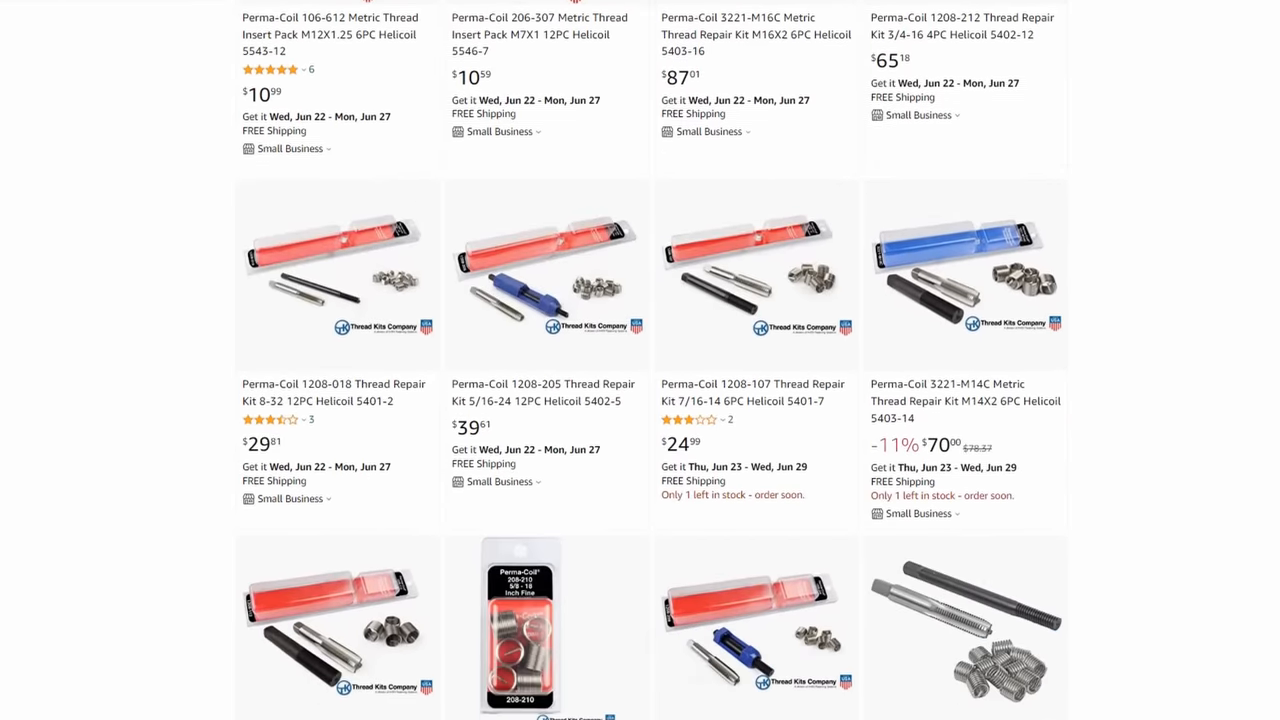
{"action": "scroll", "scroll_direction": "down", "scroll_amount": 3}
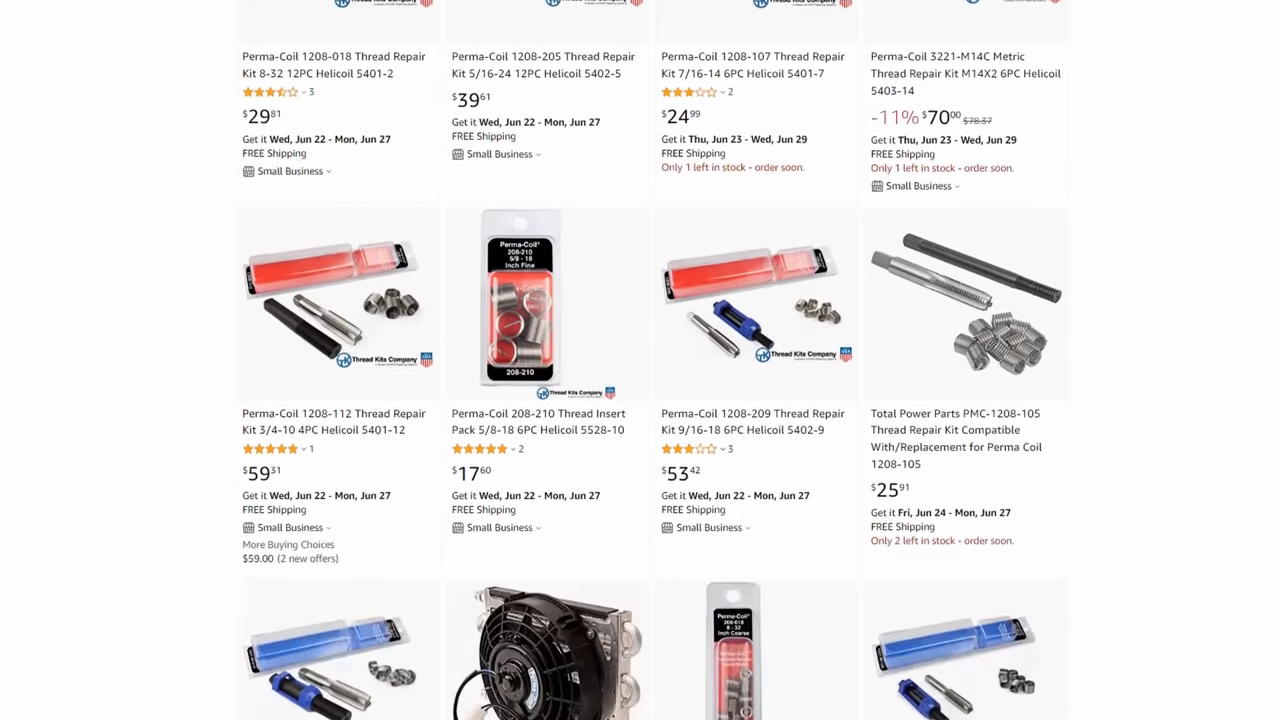
{"action": "scroll", "scroll_direction": "down", "scroll_amount": 3}
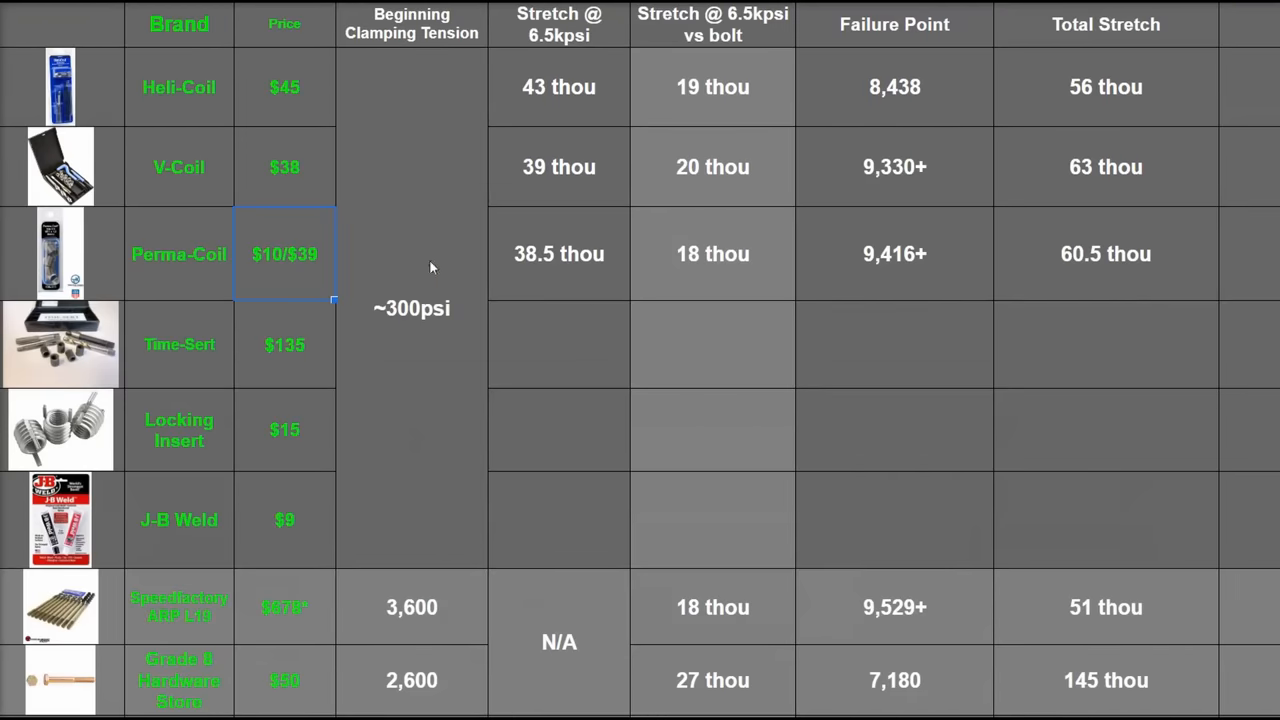
{"action": "left_click", "coordinate": [894, 252]}
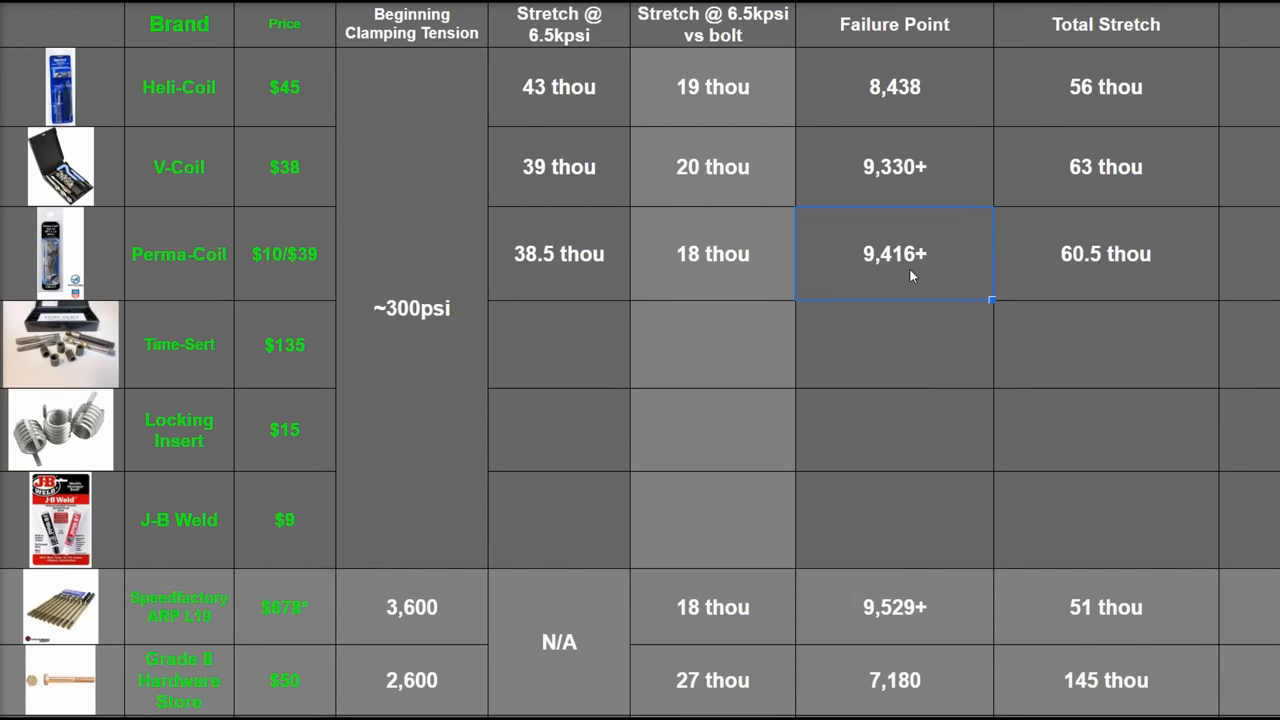
{"action": "left_click", "coordinate": [894, 608]}
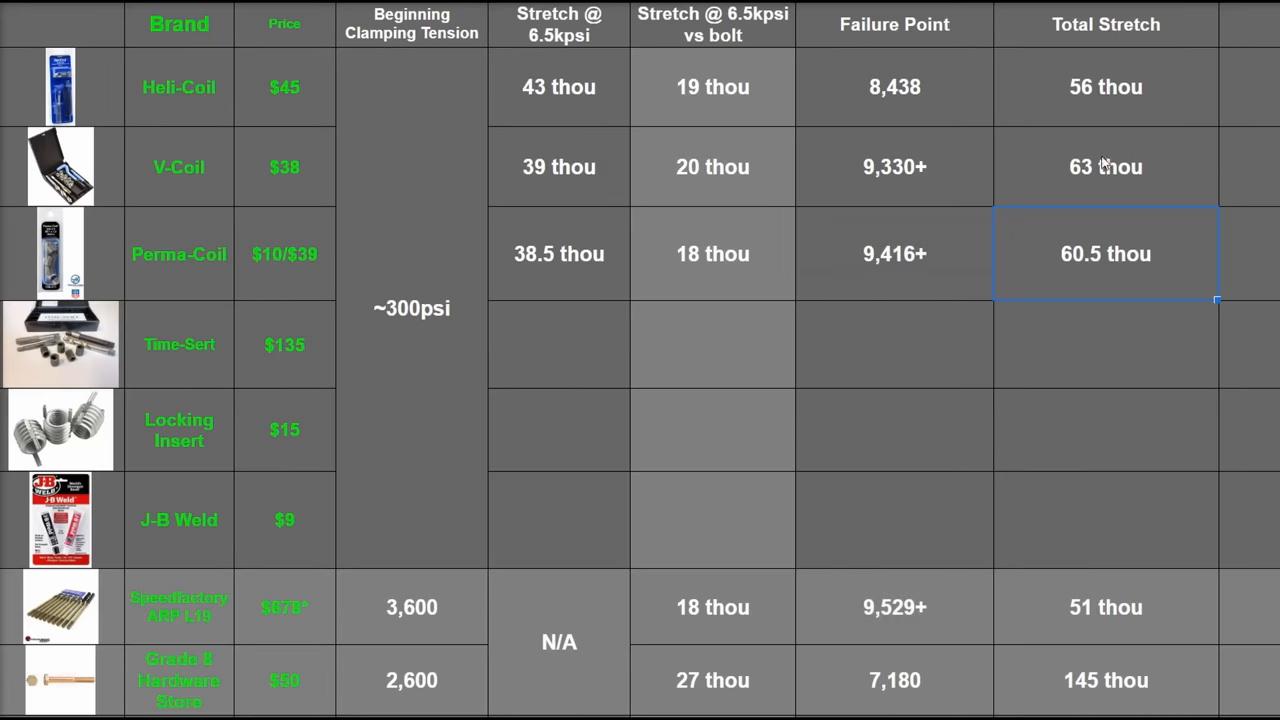
{"action": "left_click", "coordinate": [1104, 168]}
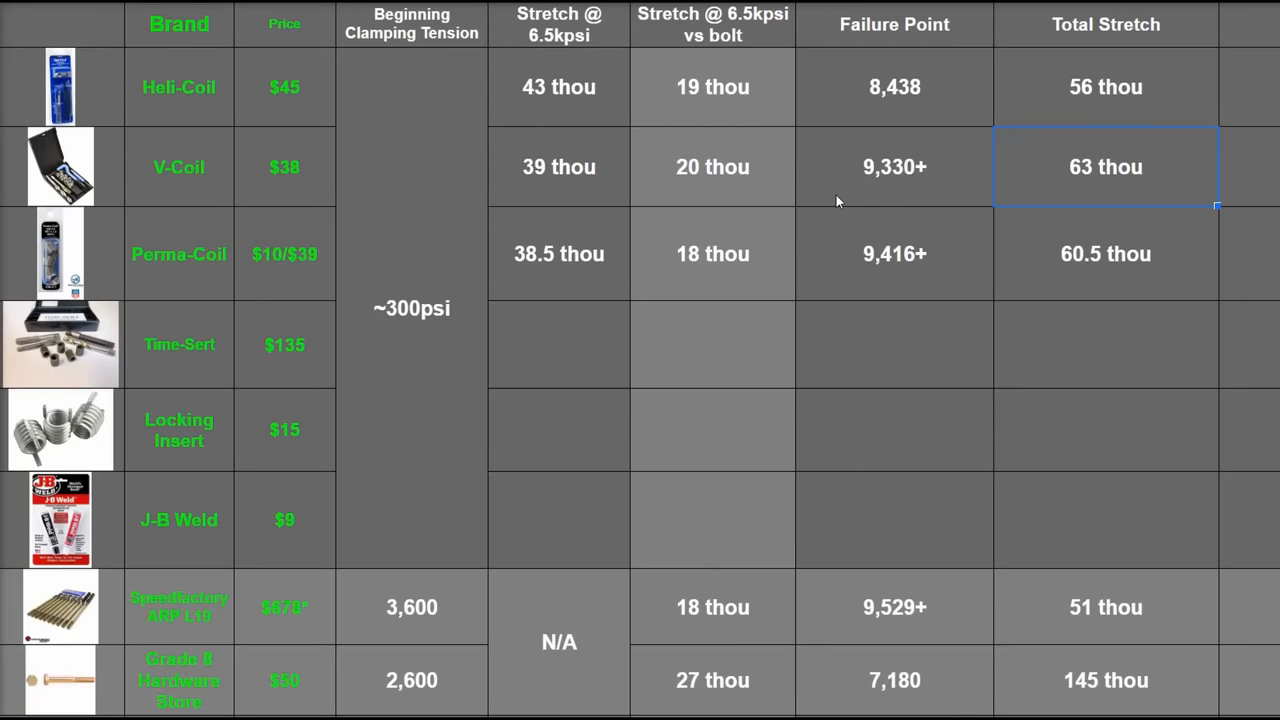
{"action": "mouse_move", "coordinate": [46, 366]}
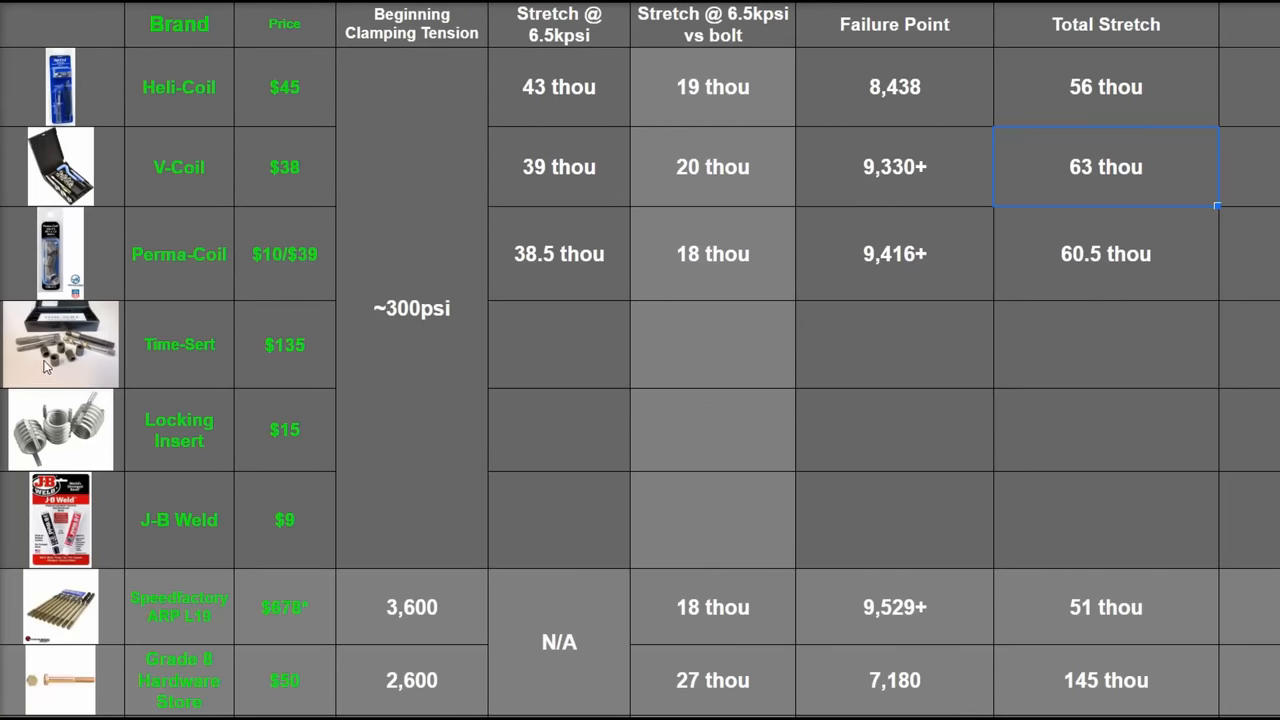
- Select the Time-Sert row and compare the insert prices down to it before filling in its results
{"action": "left_click", "coordinate": [180, 344]}
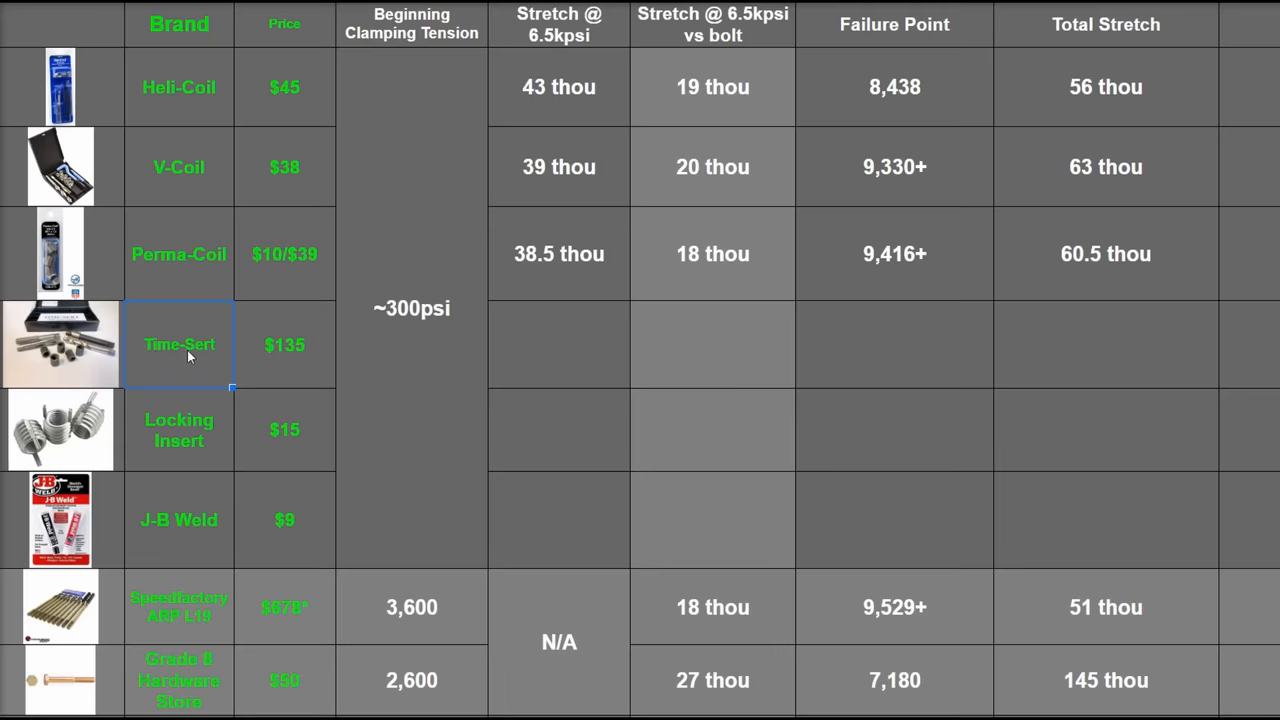
{"action": "left_click", "coordinate": [284, 344]}
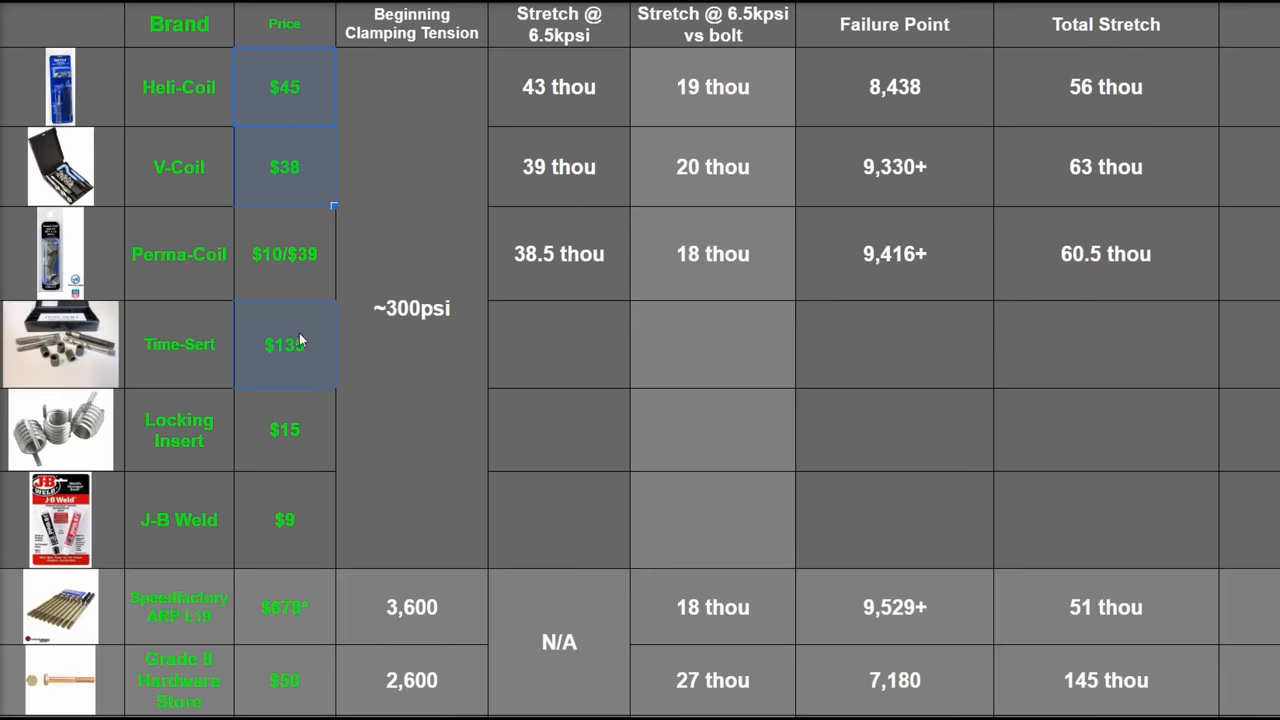
{"action": "left_click", "coordinate": [284, 344]}
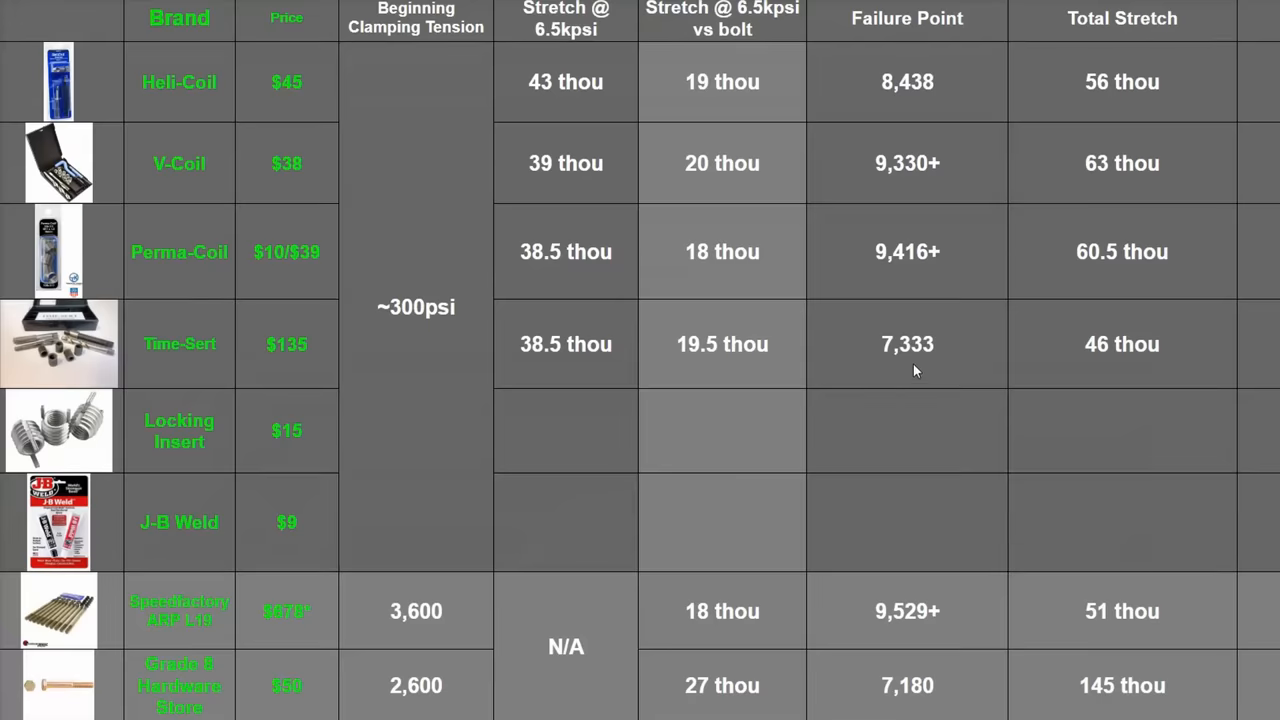
{"action": "left_click", "coordinate": [906, 344]}
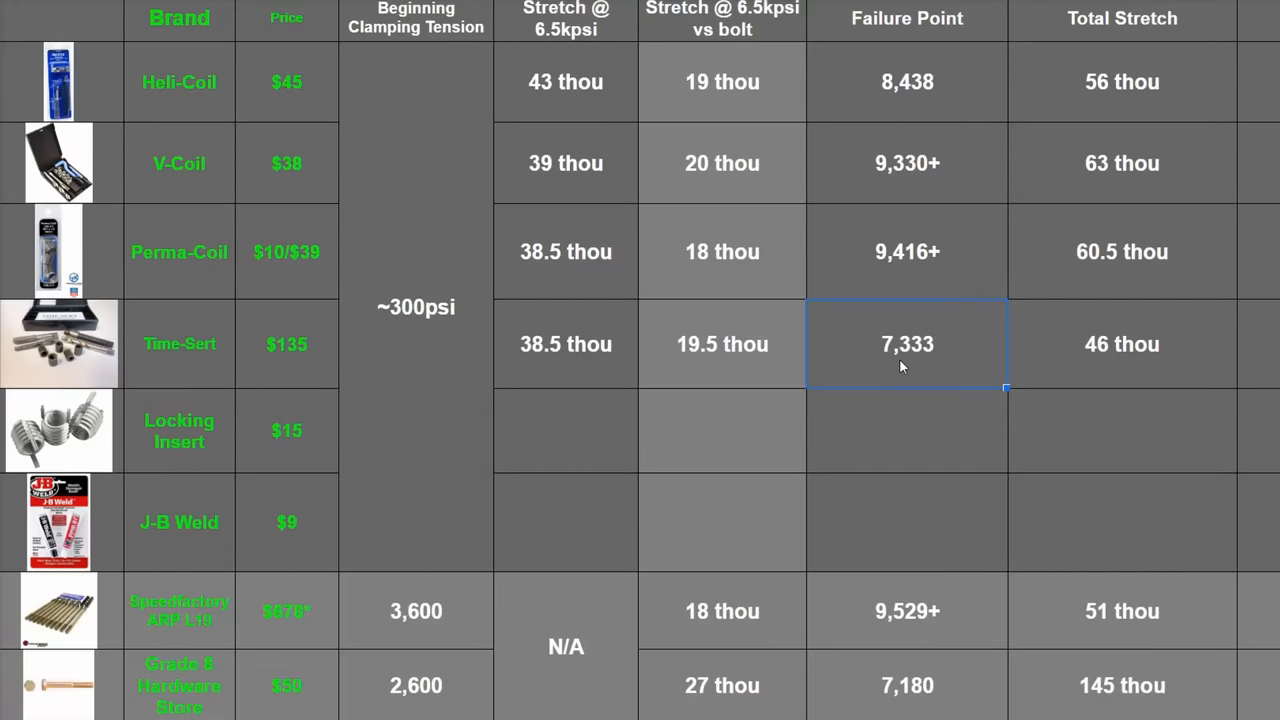
{"action": "mouse_move", "coordinate": [980, 364]}
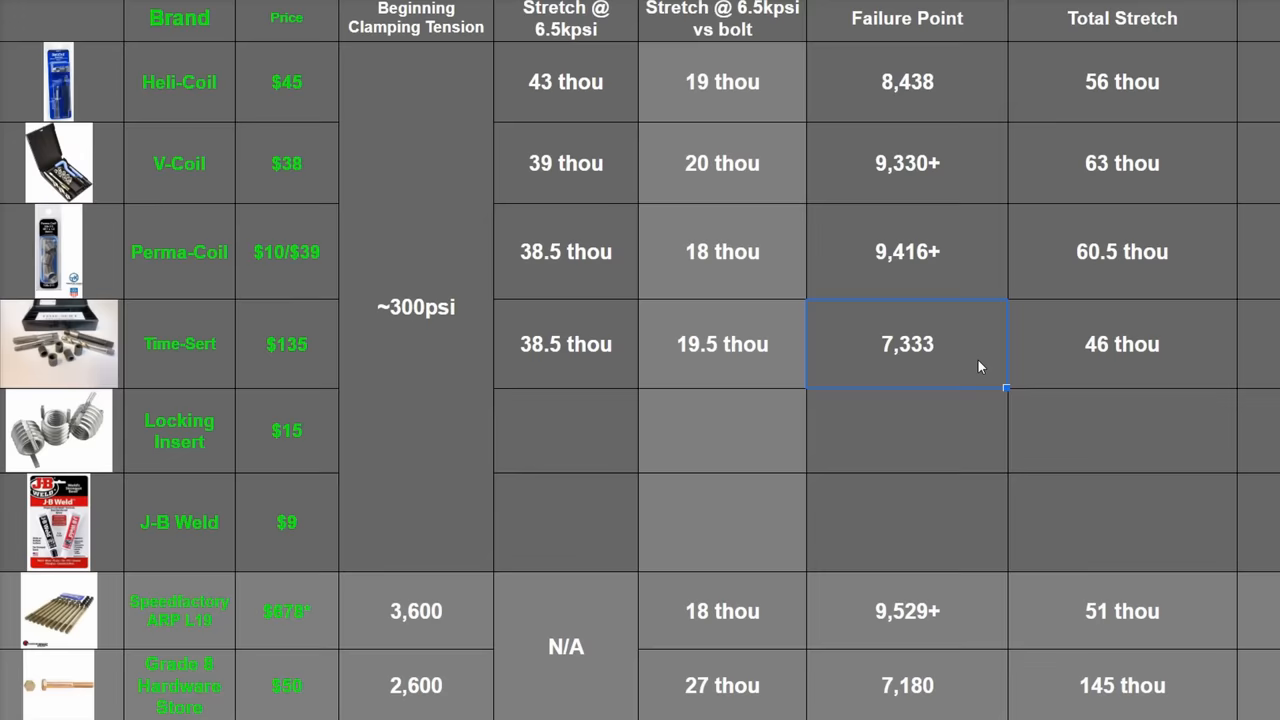
{"action": "left_click", "coordinate": [288, 344]}
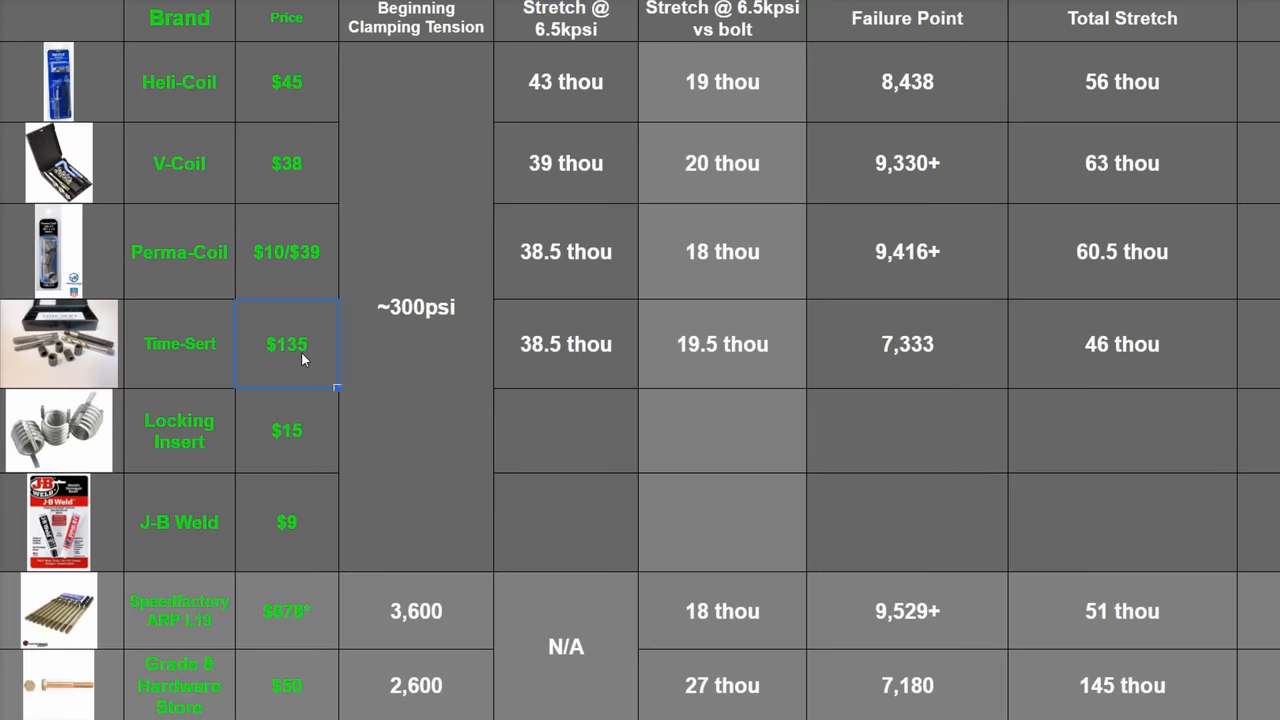
{"action": "mouse_move", "coordinate": [436, 364]}
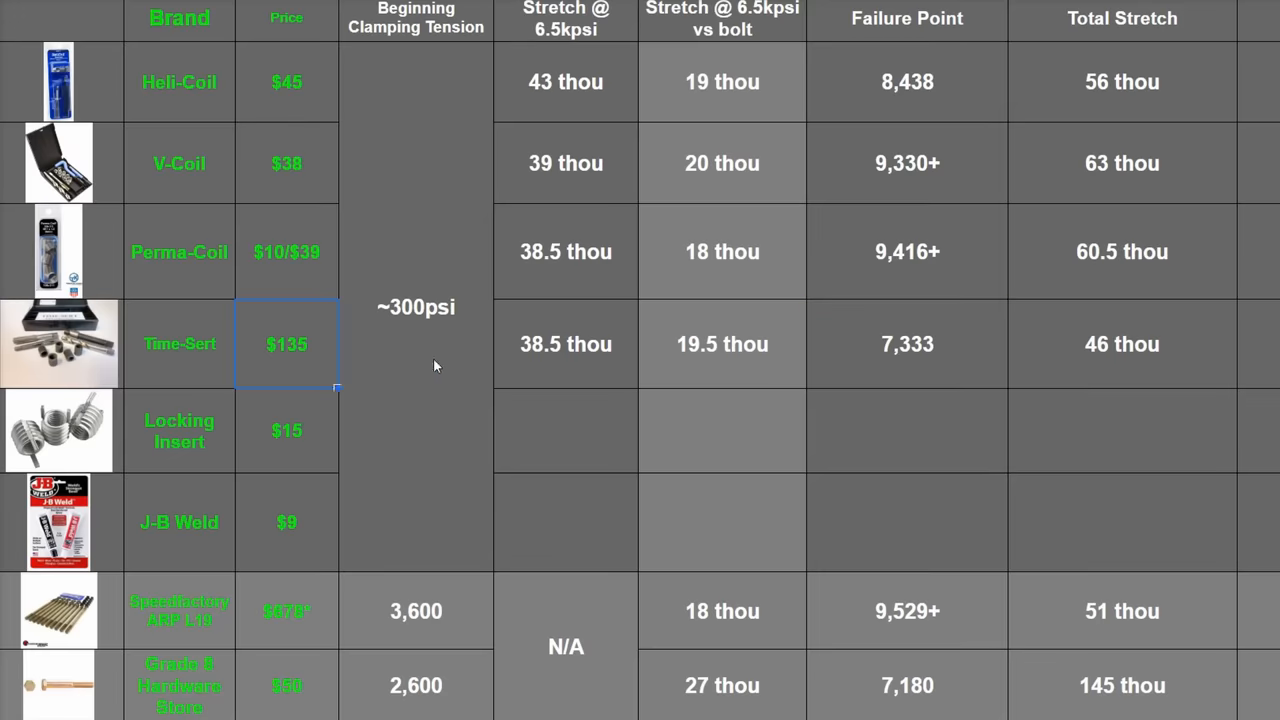
{"action": "left_click", "coordinate": [908, 344]}
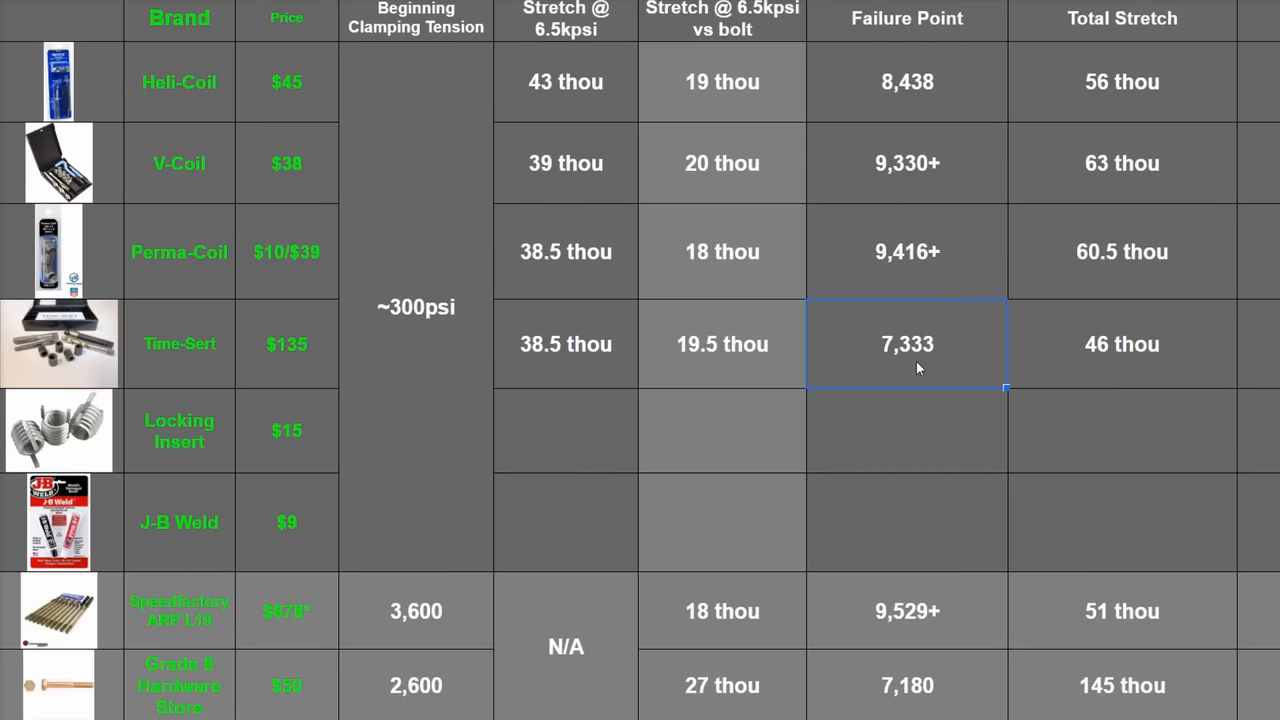
{"action": "left_click_drag", "start_coordinate": [908, 344], "coordinate": [908, 82]}
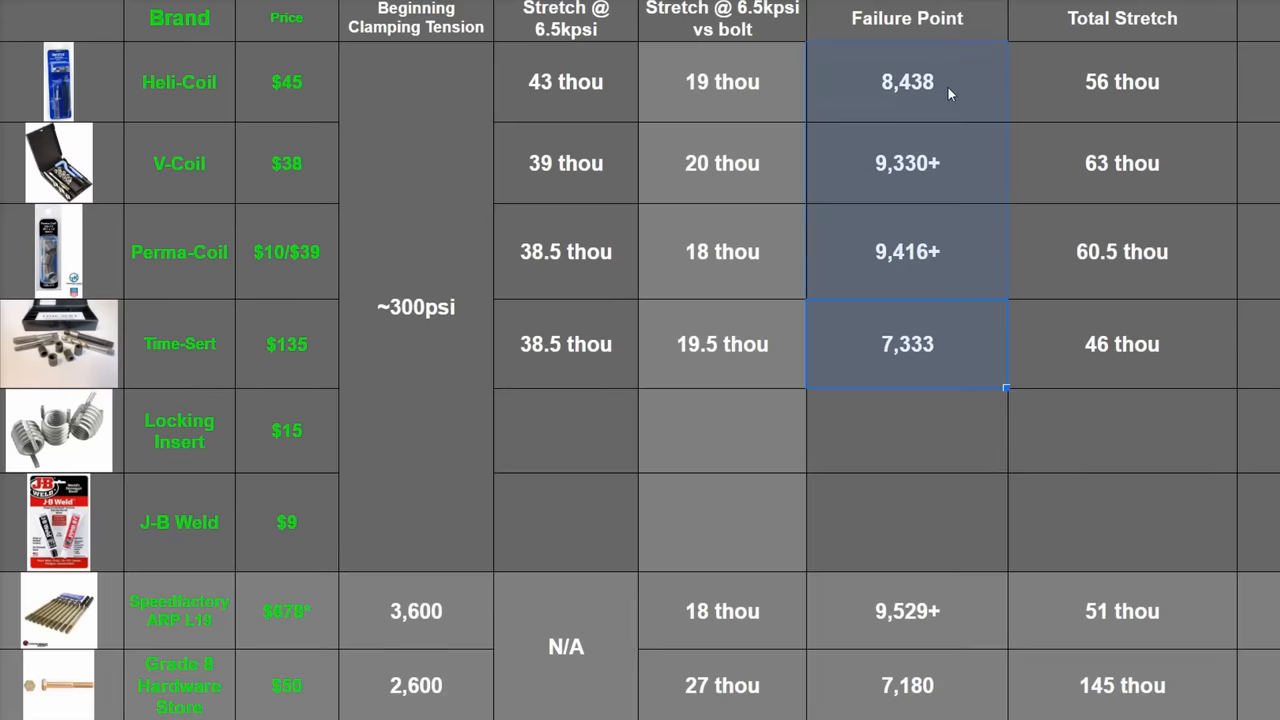
{"action": "left_click", "coordinate": [906, 344]}
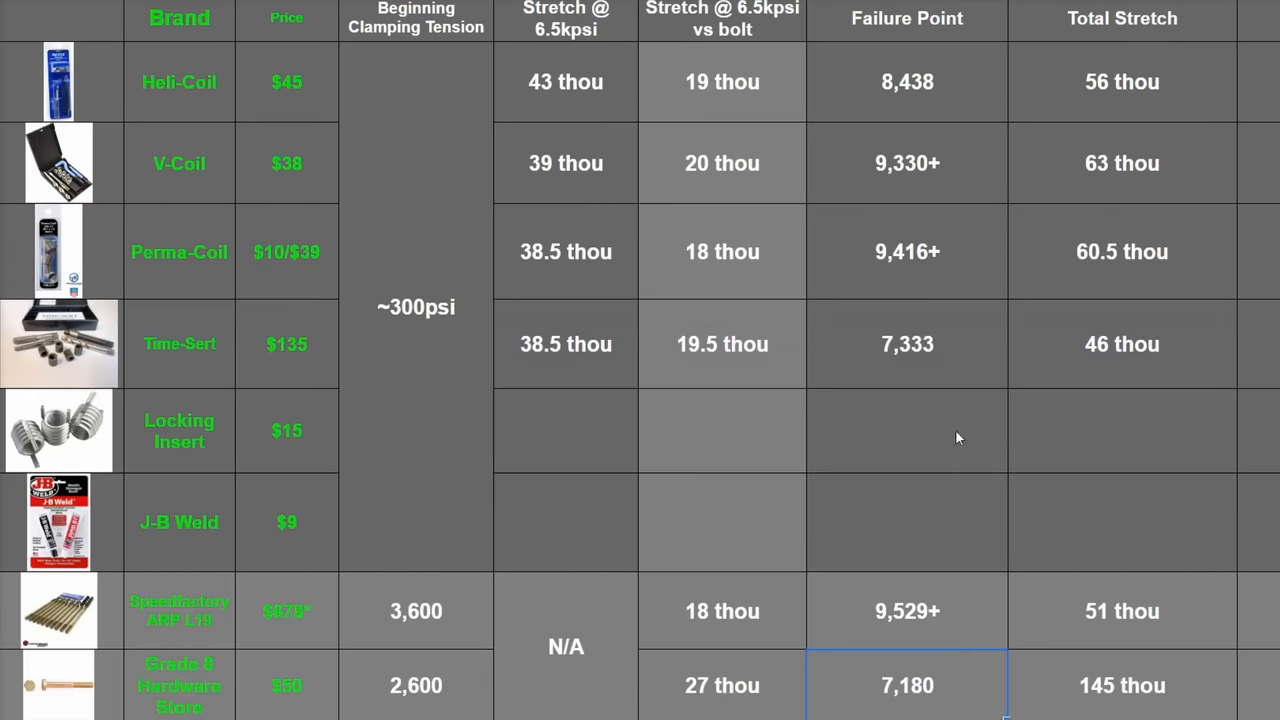
{"action": "left_click", "coordinate": [906, 344]}
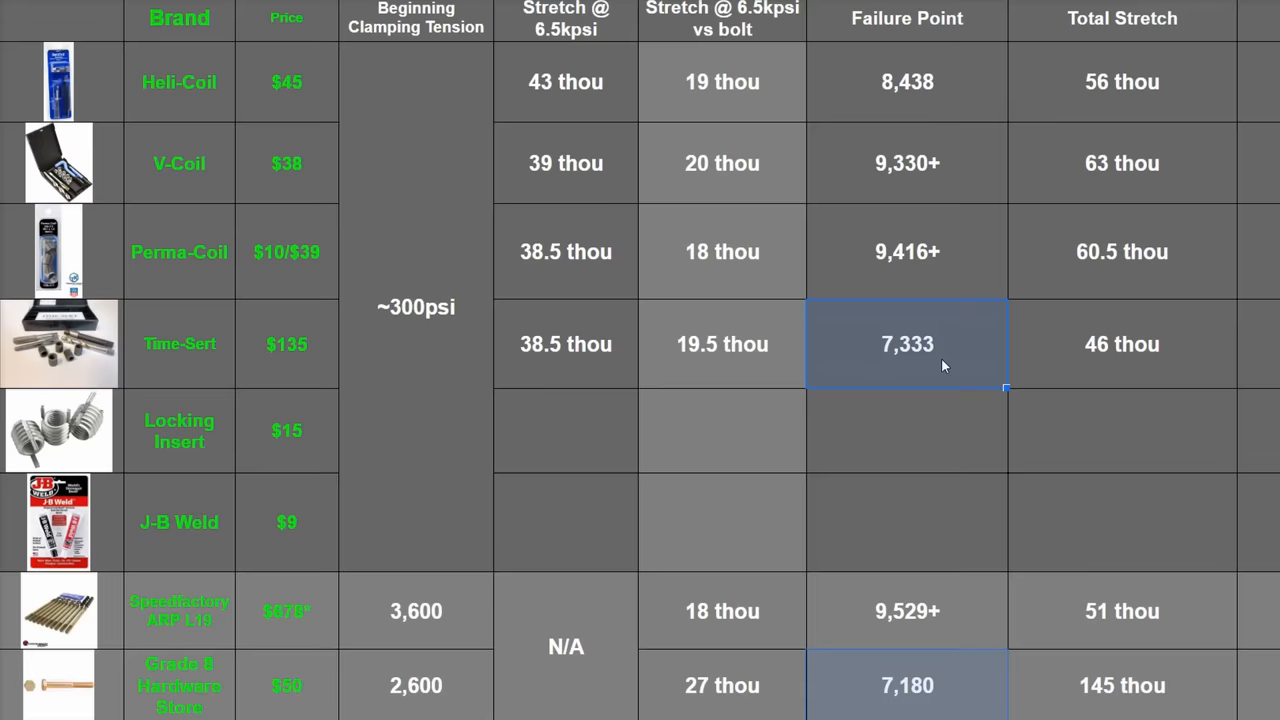
{"action": "left_click", "coordinate": [906, 344]}
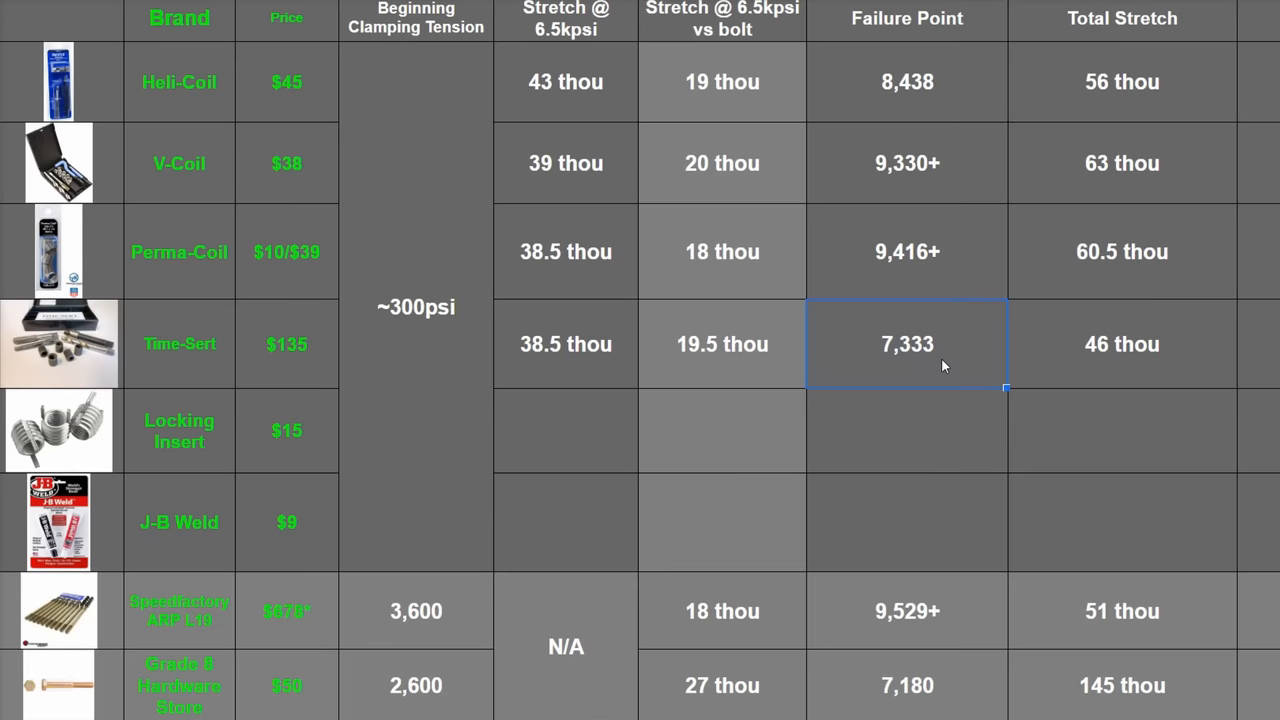
{"action": "left_click", "coordinate": [58, 430]}
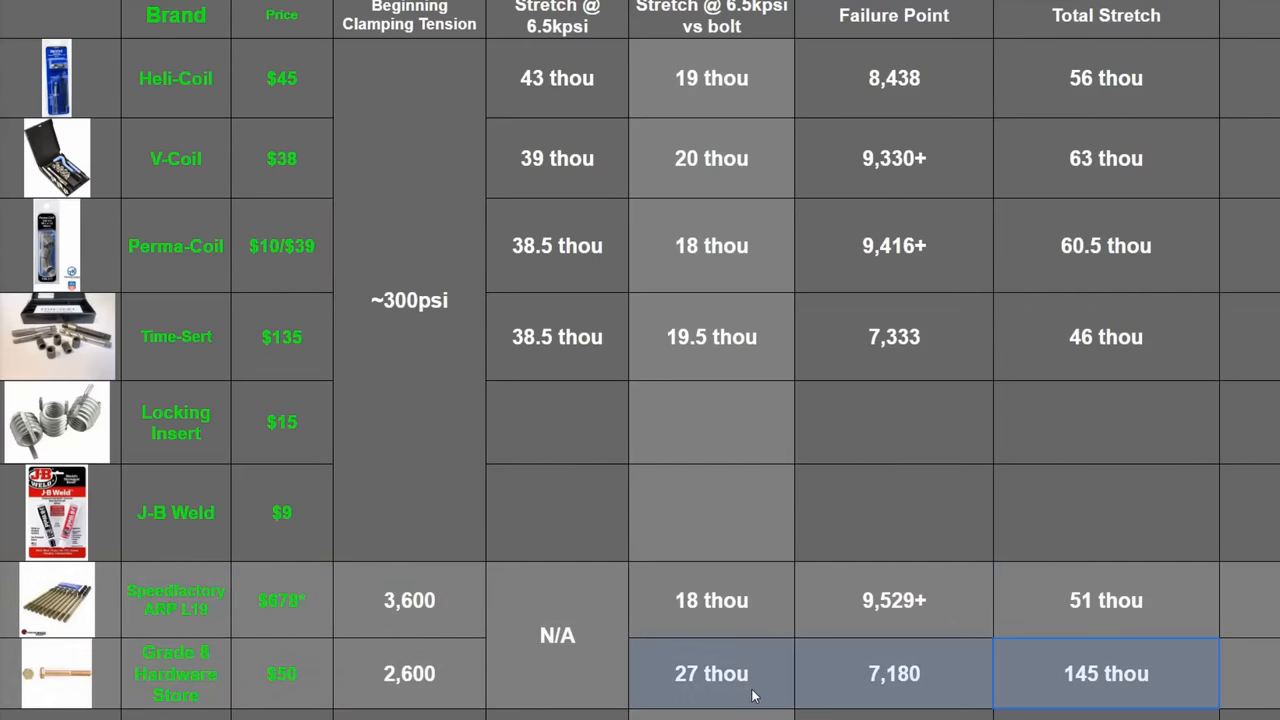
- Select the empty Locking Insert row to begin entering its $15/$35, N/A, 6,400 and 62 thou values
{"action": "left_click", "coordinate": [408, 672]}
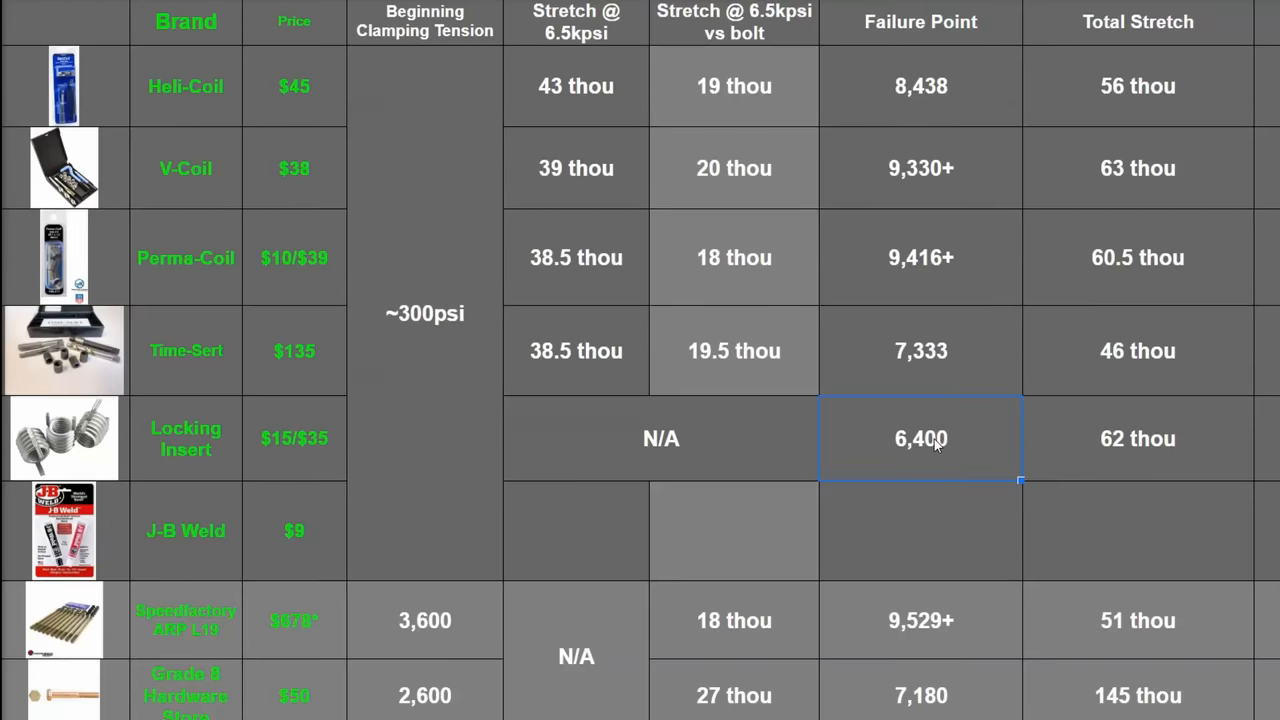
{"action": "left_click_drag", "start_coordinate": [920, 438], "coordinate": [1138, 438]}
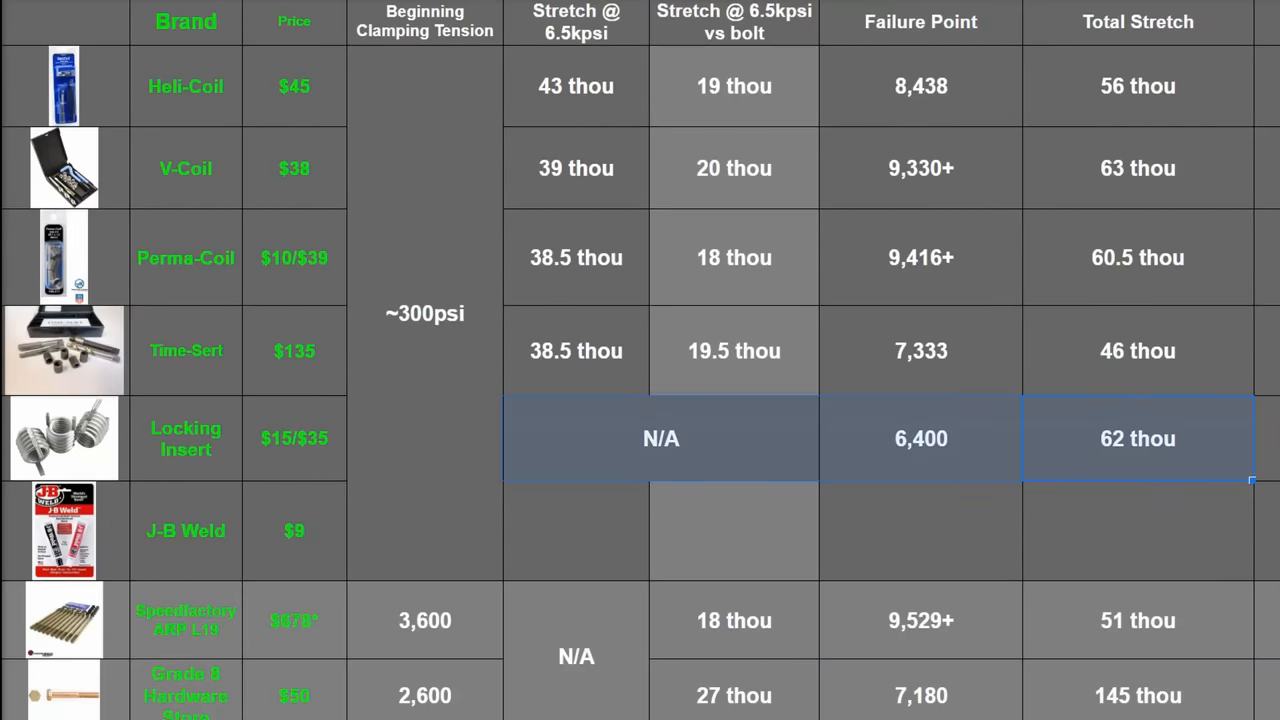
{"action": "left_click", "coordinate": [920, 438]}
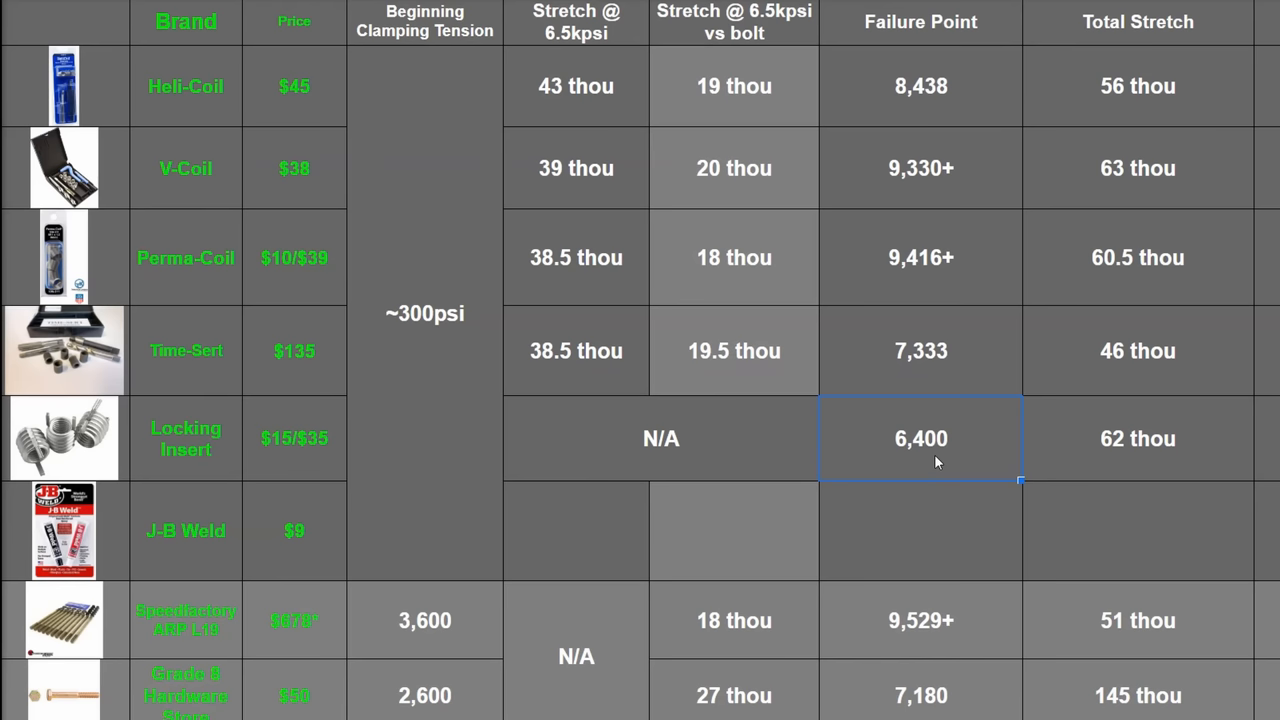
{"action": "mouse_move", "coordinate": [956, 452]}
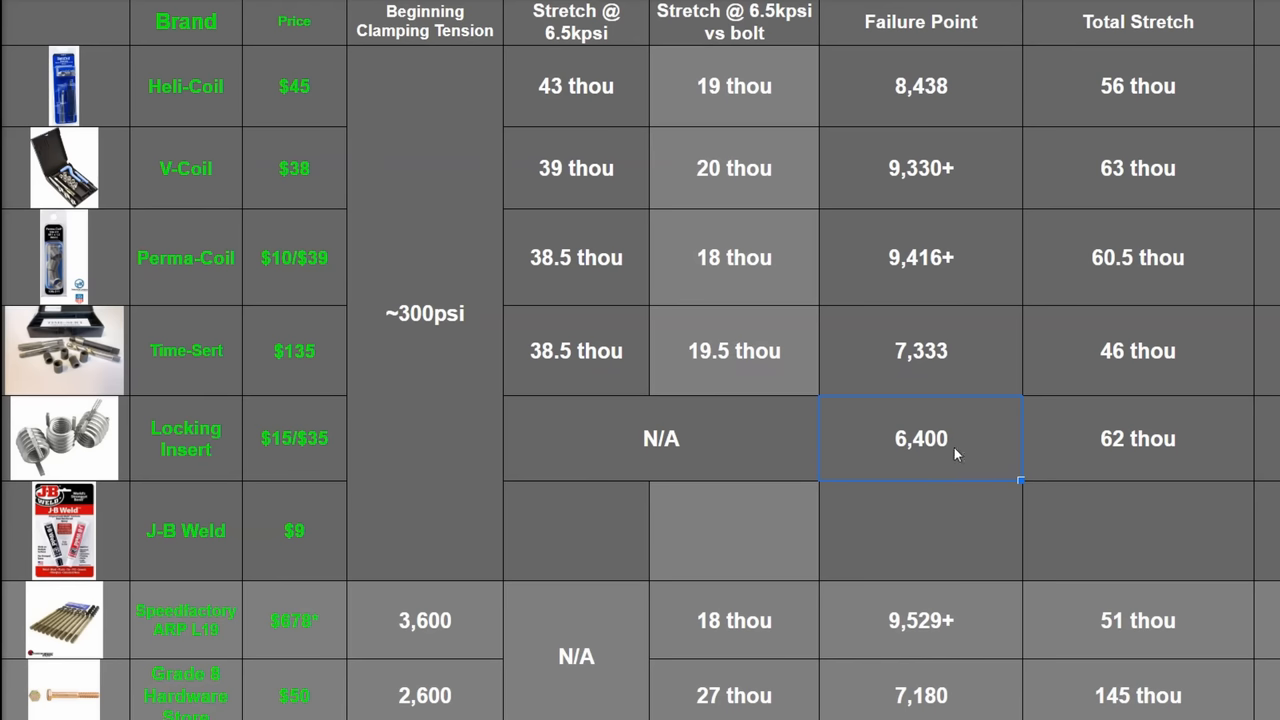
{"action": "mouse_move", "coordinate": [970, 438]}
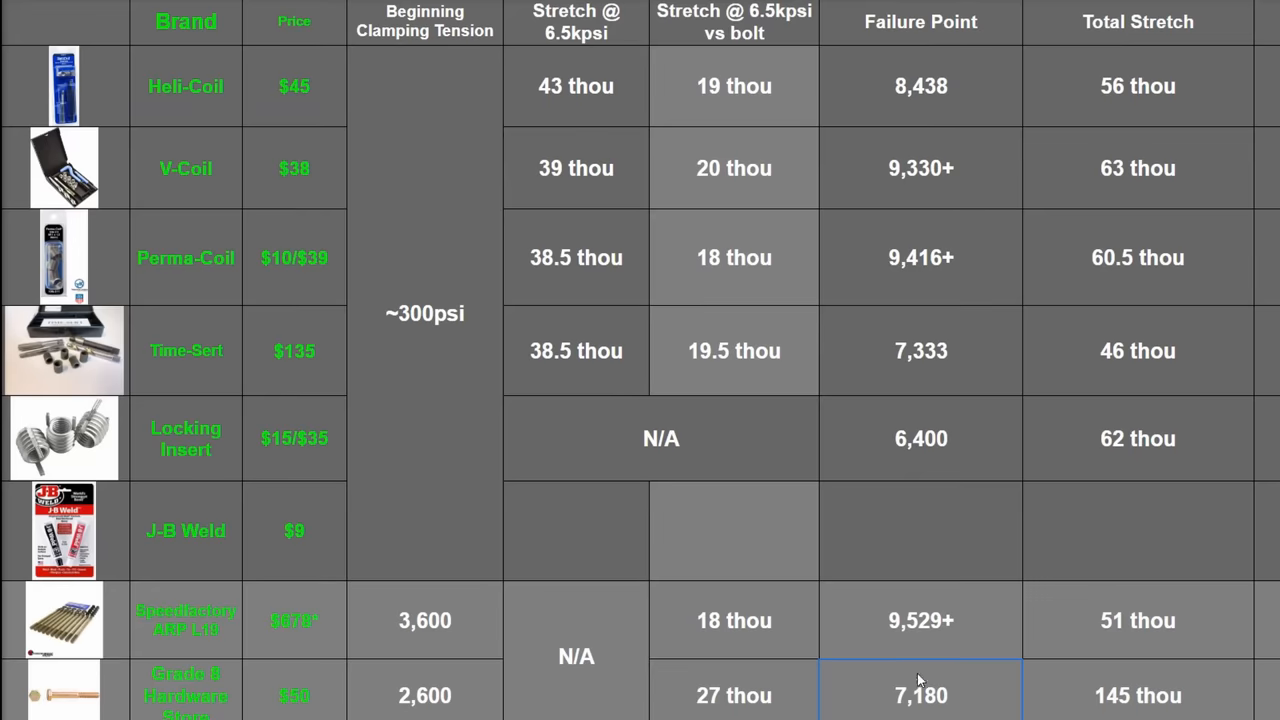
{"action": "left_click", "coordinate": [920, 438]}
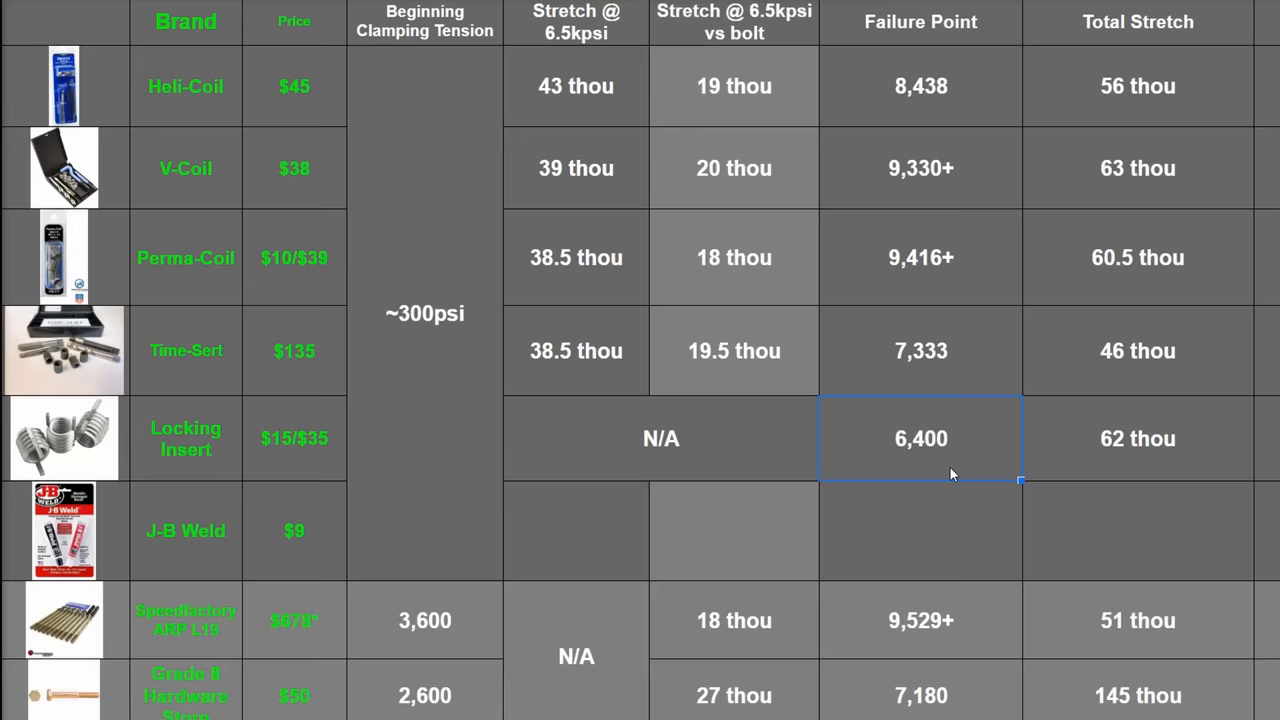
{"action": "left_click_drag", "start_coordinate": [920, 438], "coordinate": [1138, 438]}
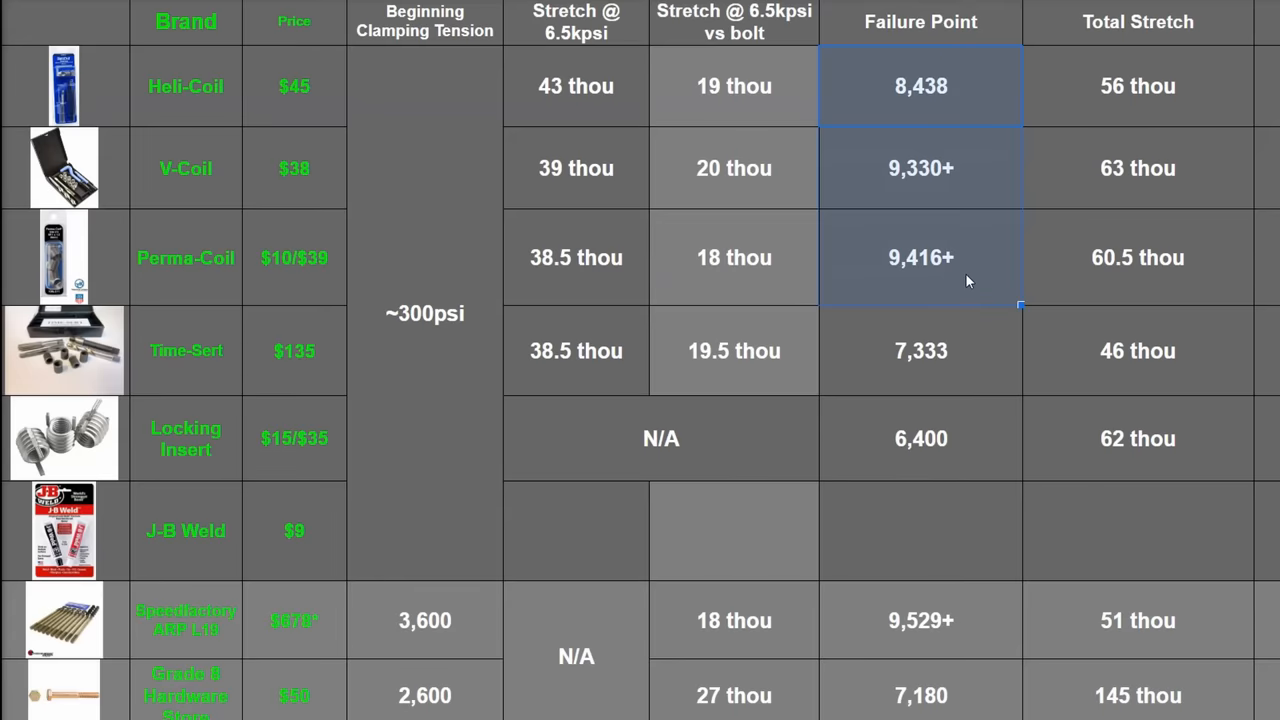
{"action": "mouse_move", "coordinate": [962, 710]}
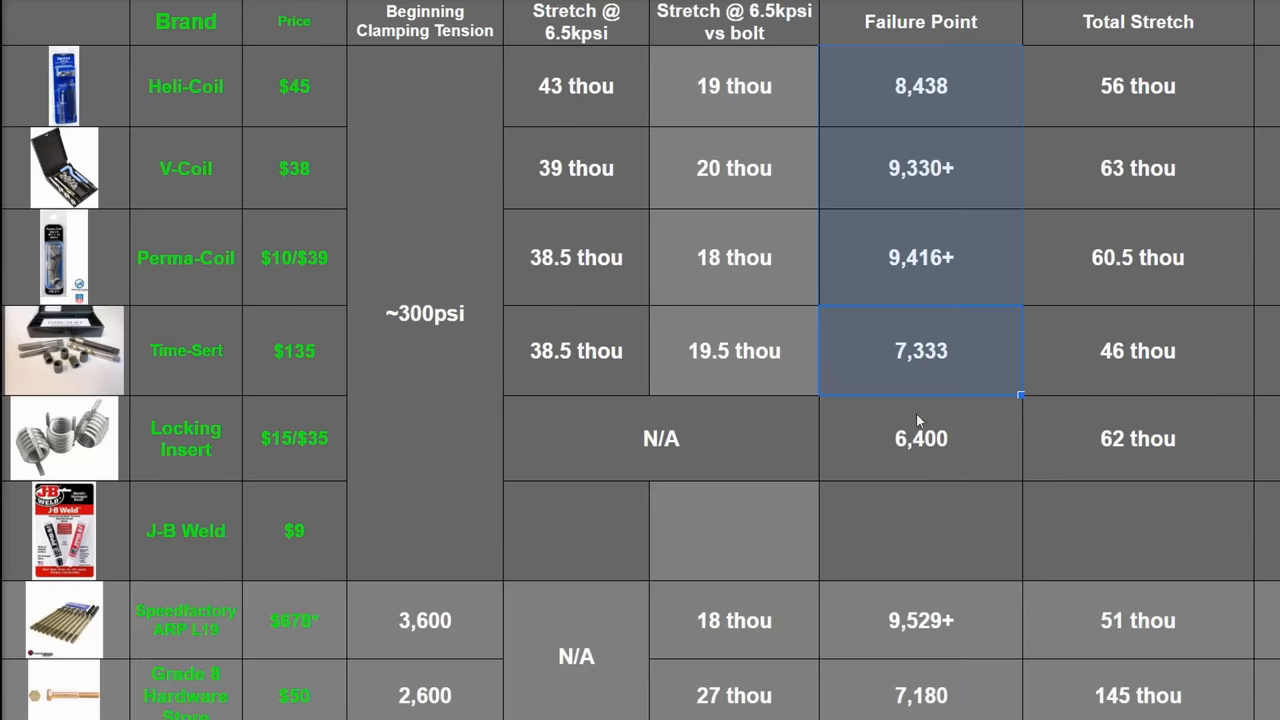
{"action": "left_click", "coordinate": [920, 696]}
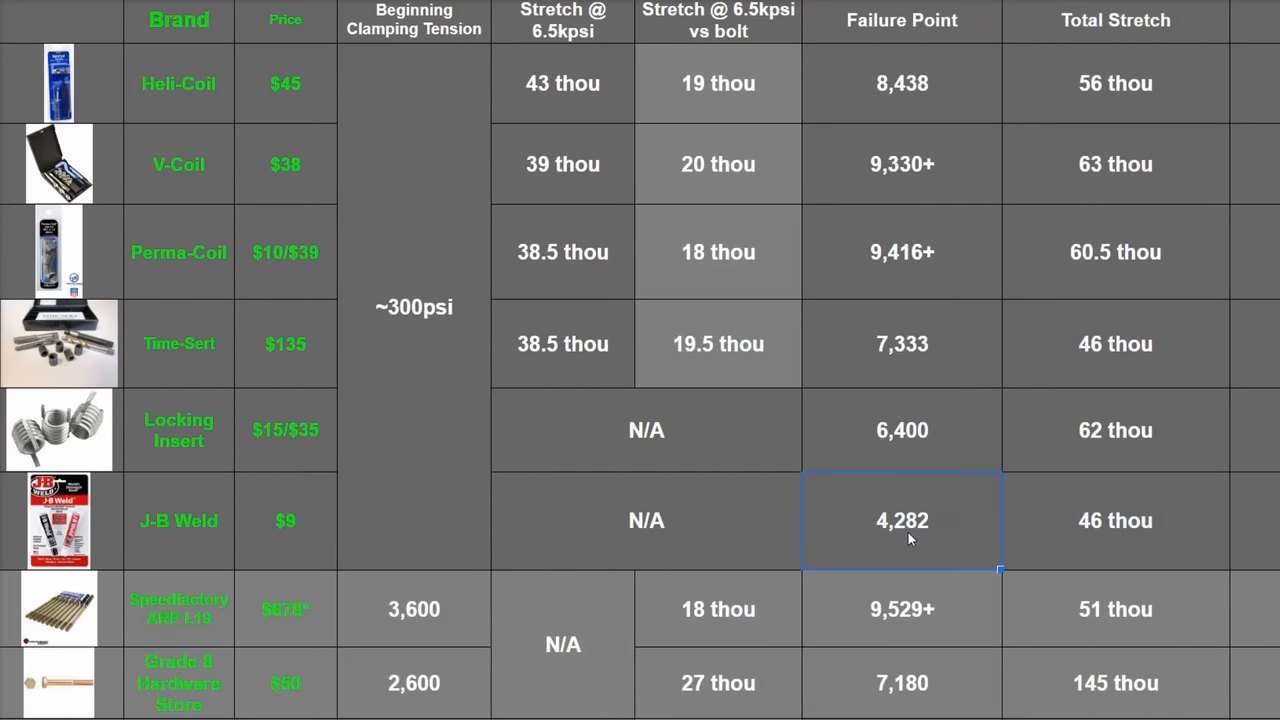
{"action": "mouse_move", "coordinate": [922, 540]}
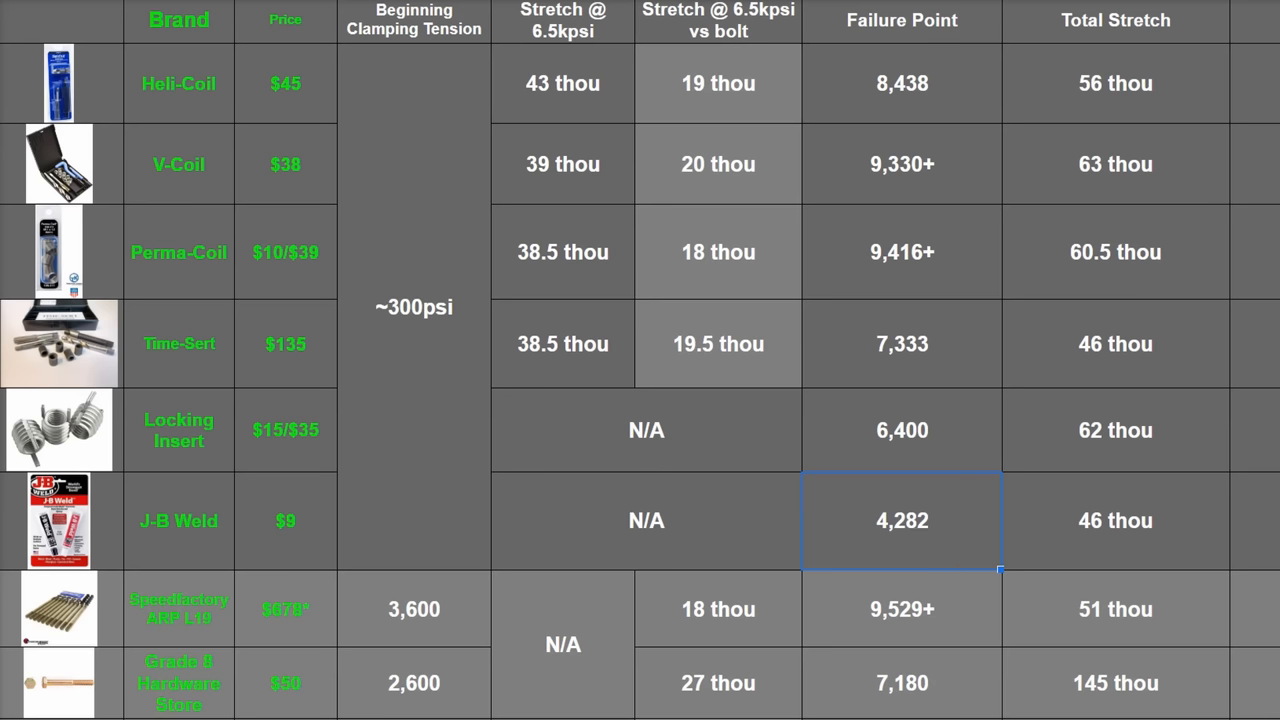
{"action": "mouse_move", "coordinate": [964, 532]}
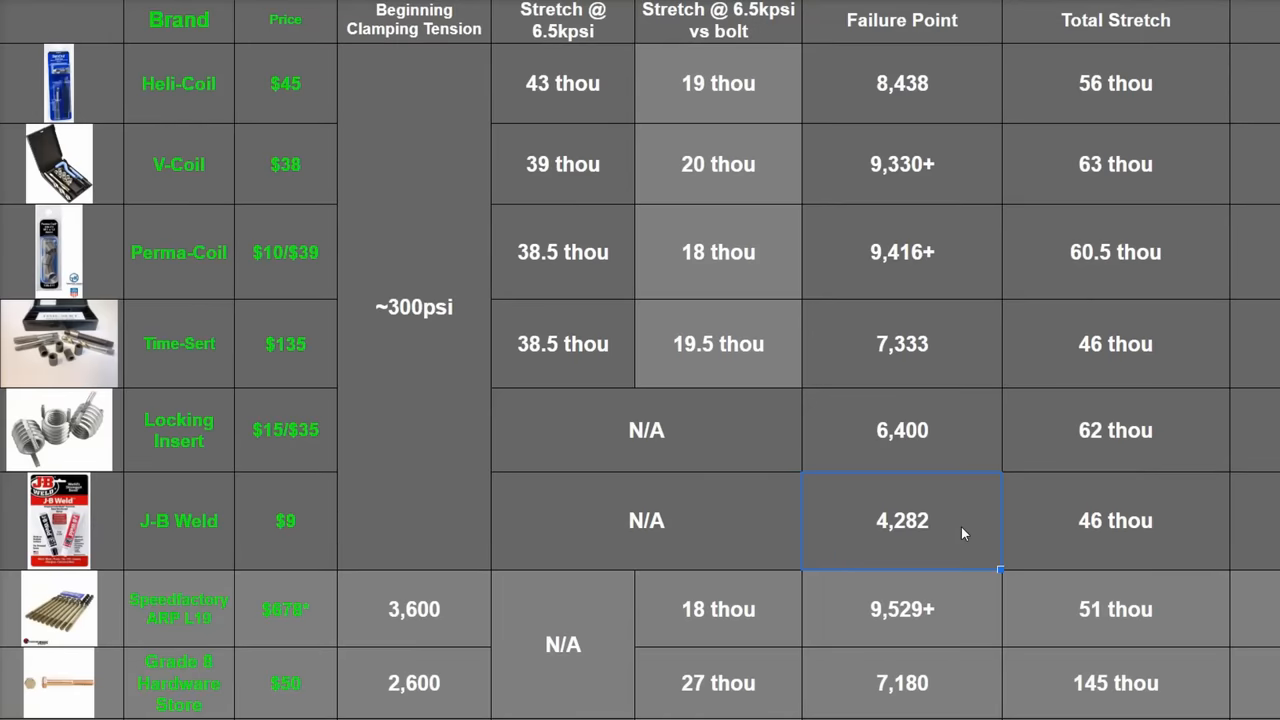